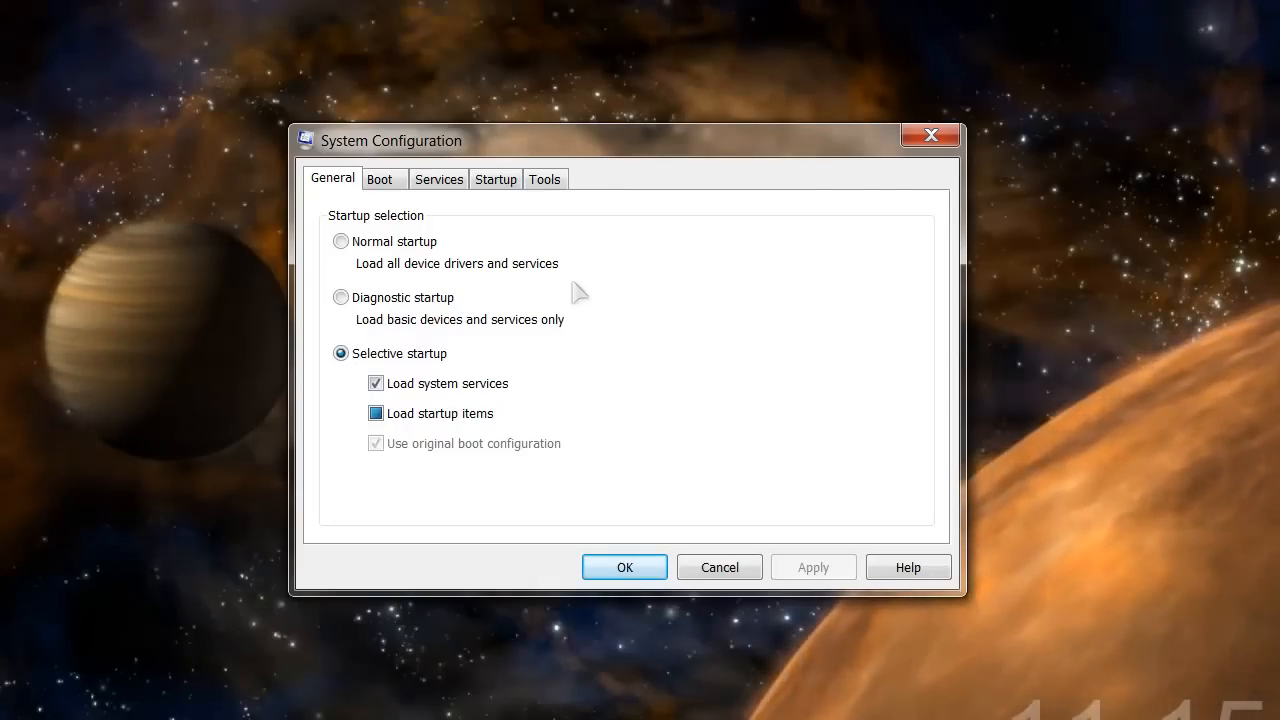
pyautogui.moveTo(1062, 635)
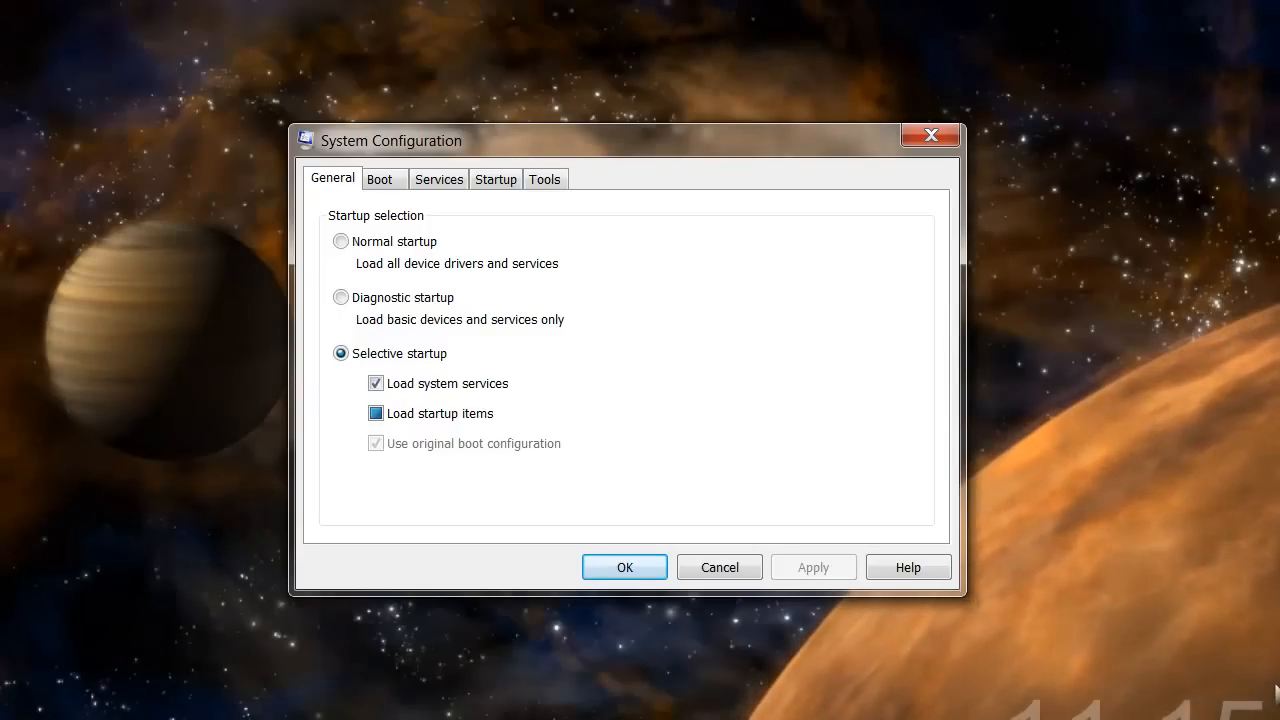
pyautogui.moveTo(845, 360)
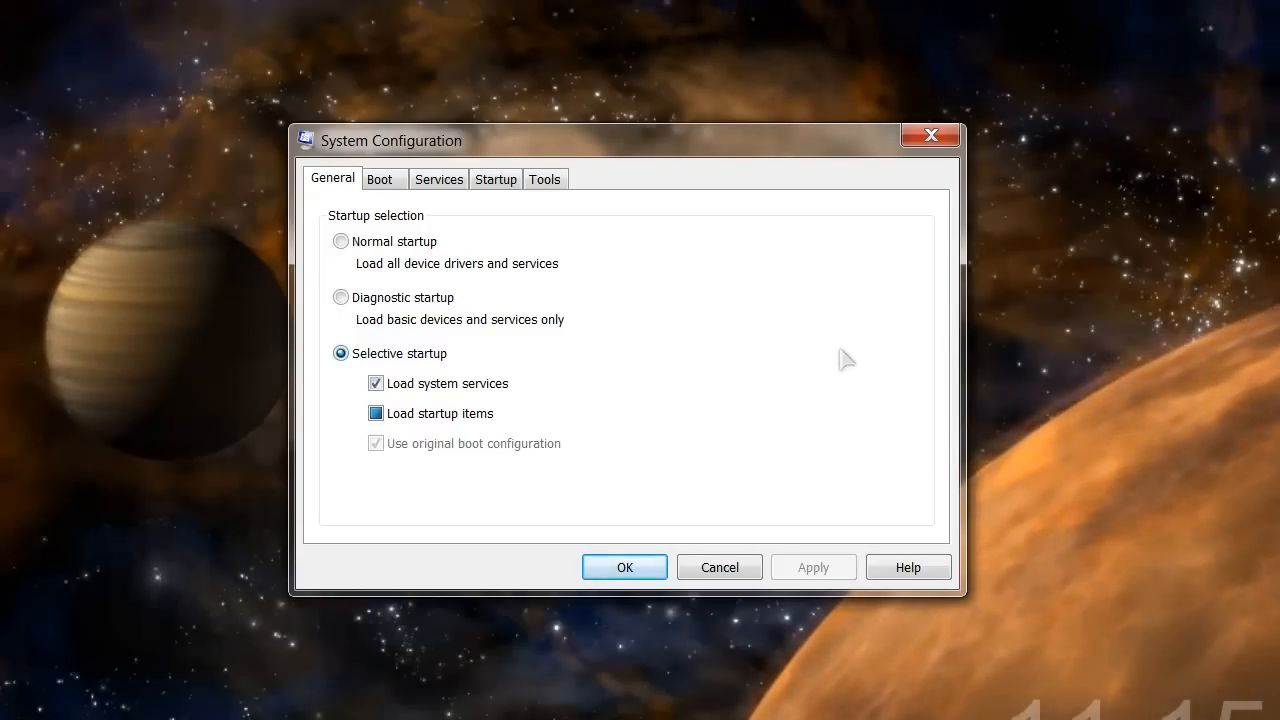
# - Switch System Configuration to the Startup tab to list startup programs
pyautogui.click(495, 178)
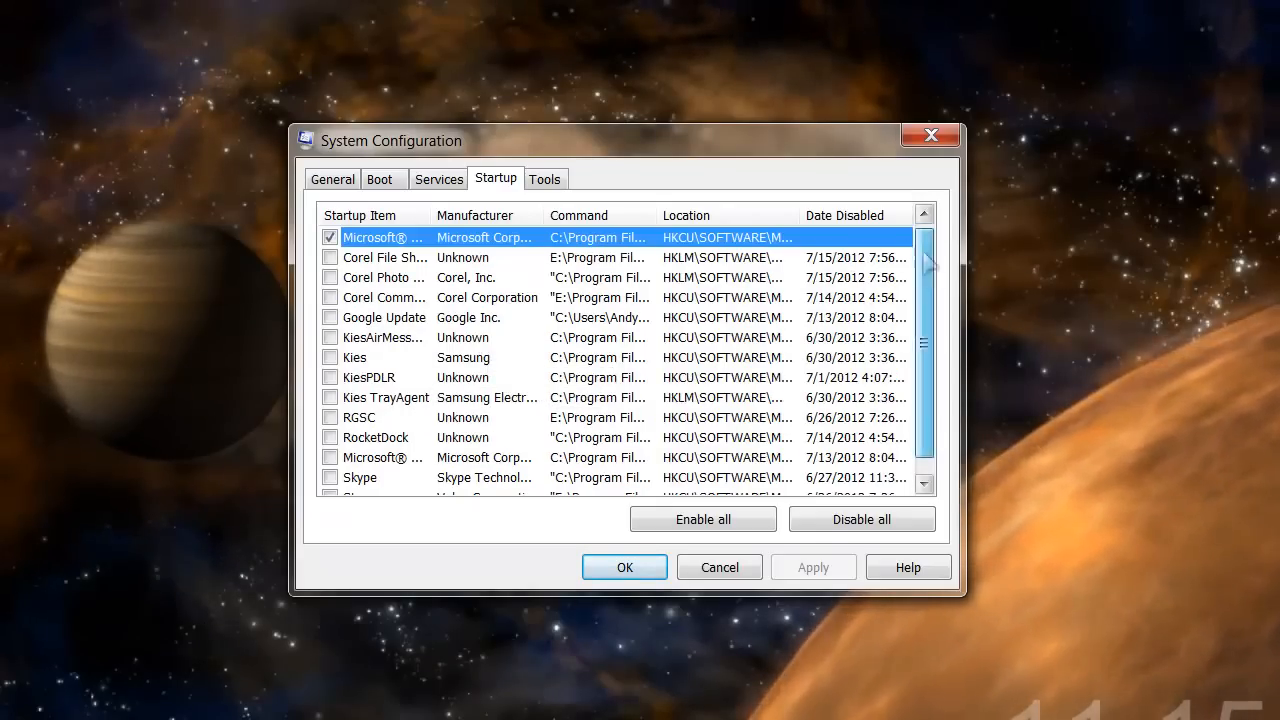
# - Review the mostly unchecked startup items, then close System Configuration with OK
pyautogui.scroll(-3)
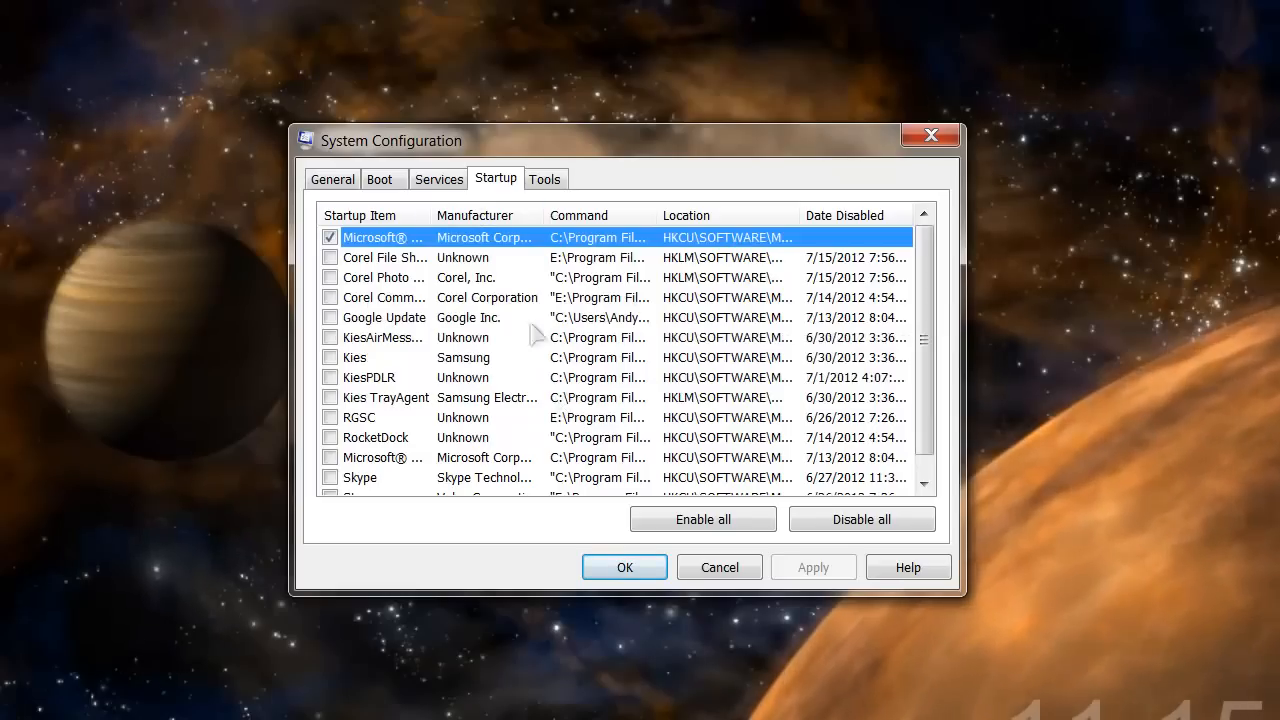
pyautogui.moveTo(862, 519)
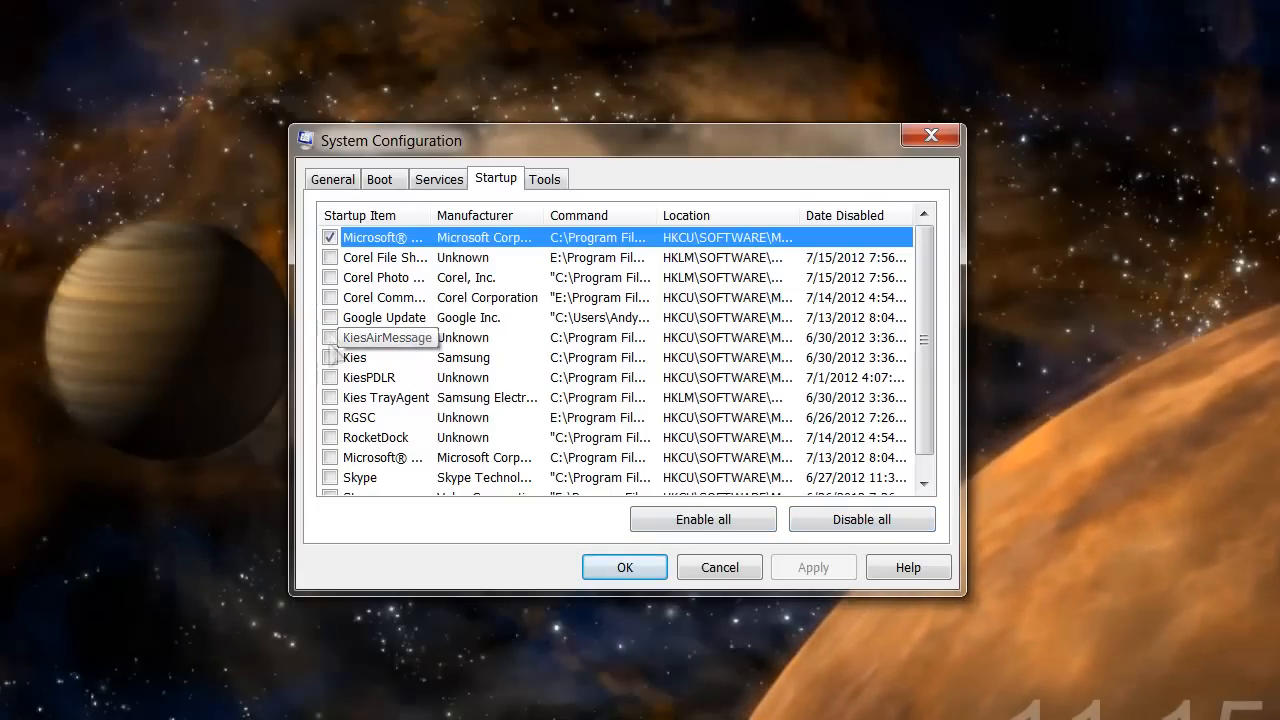
pyautogui.scroll(-3)
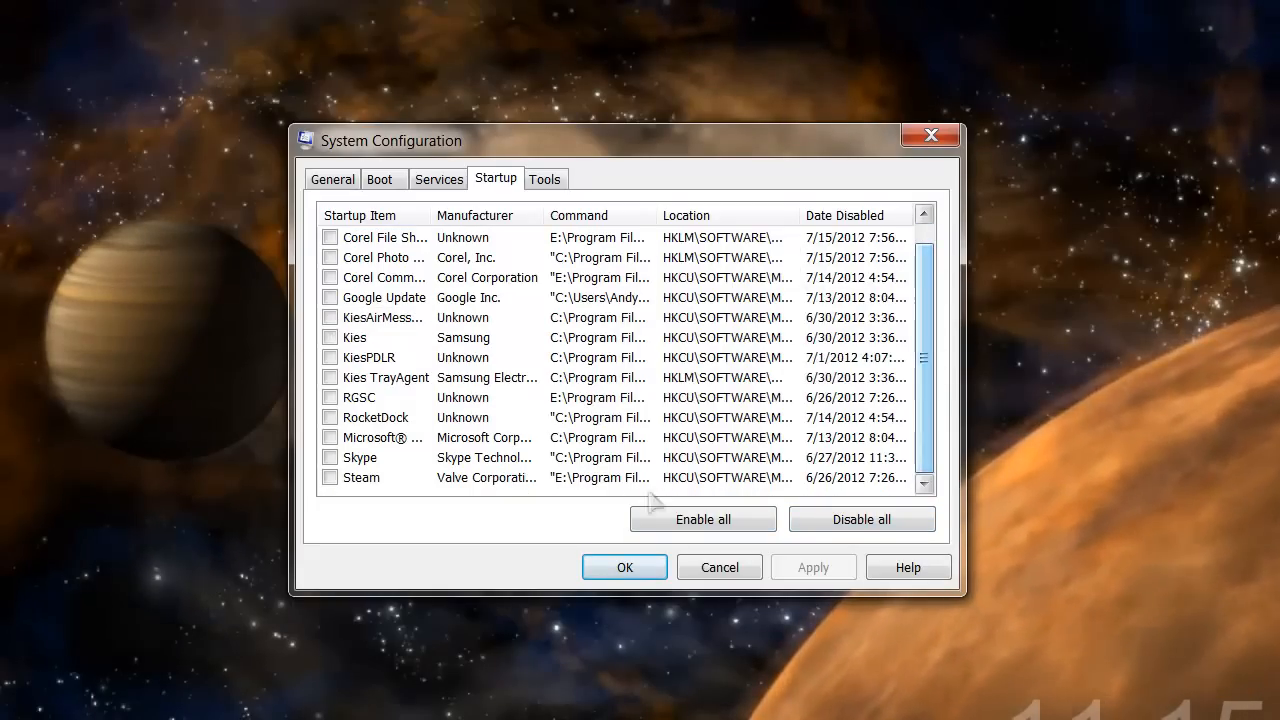
pyautogui.moveTo(533, 315)
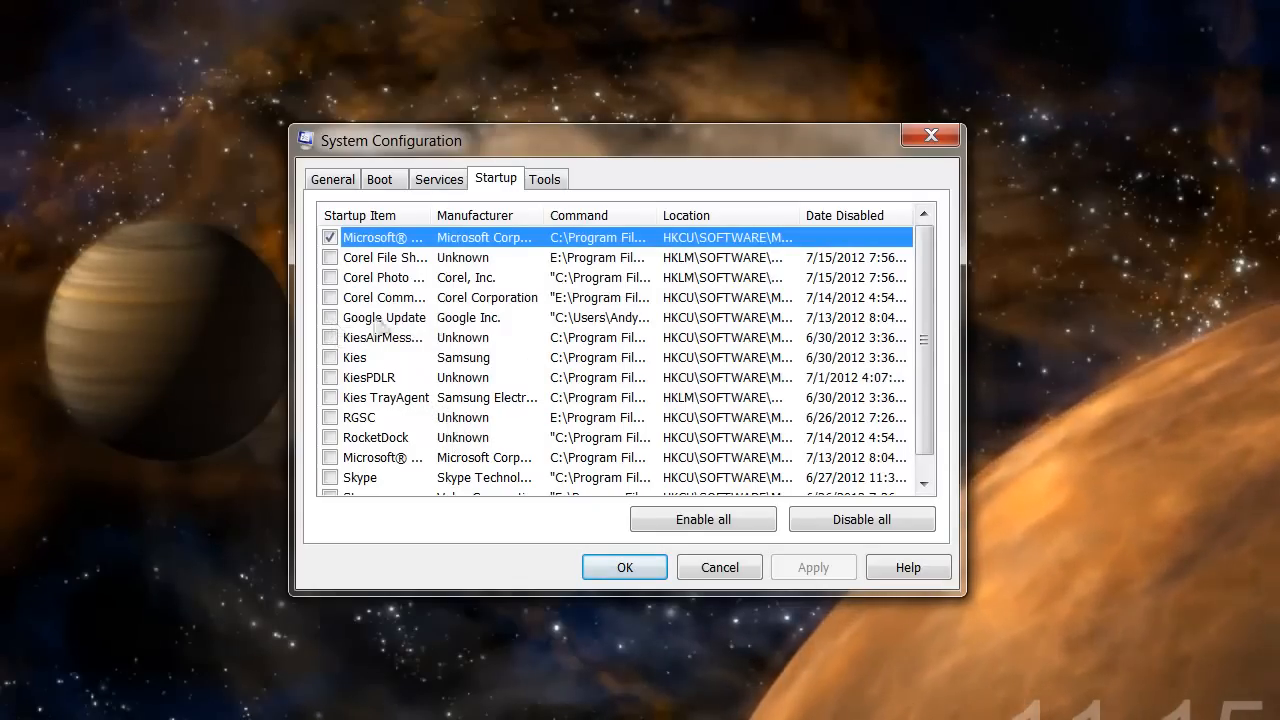
pyautogui.moveTo(650, 368)
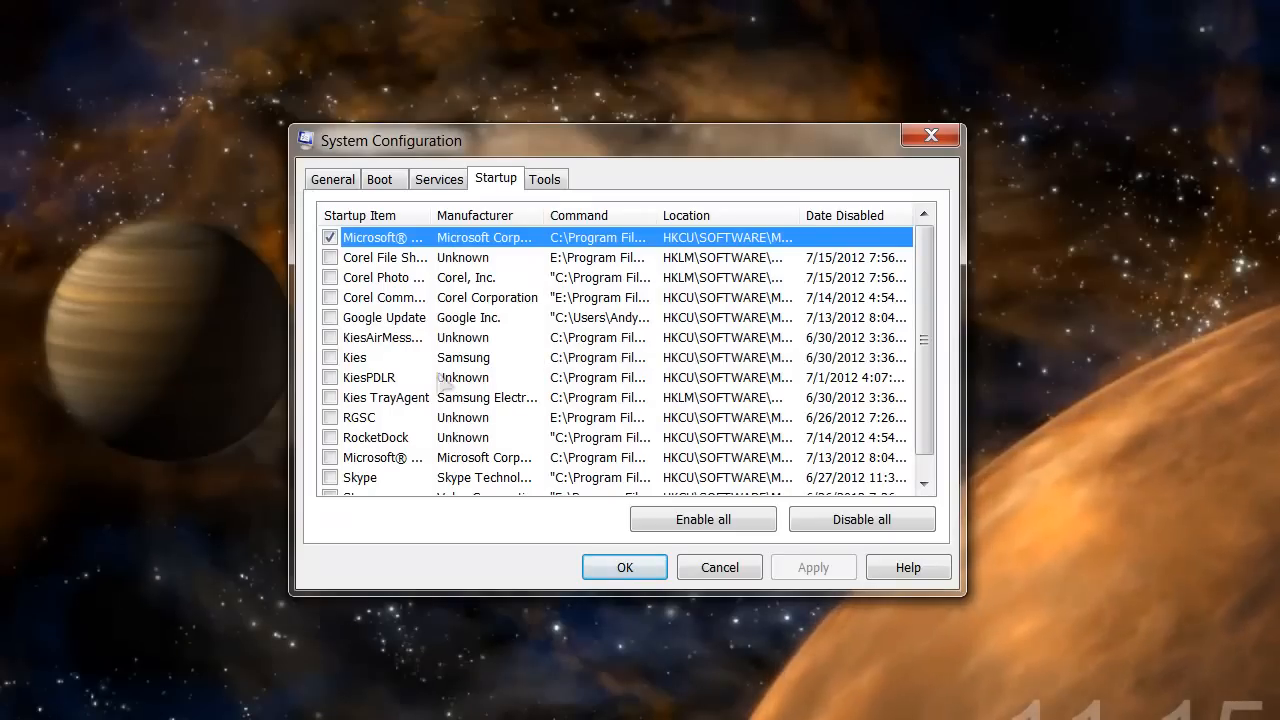
pyautogui.moveTo(105, 59)
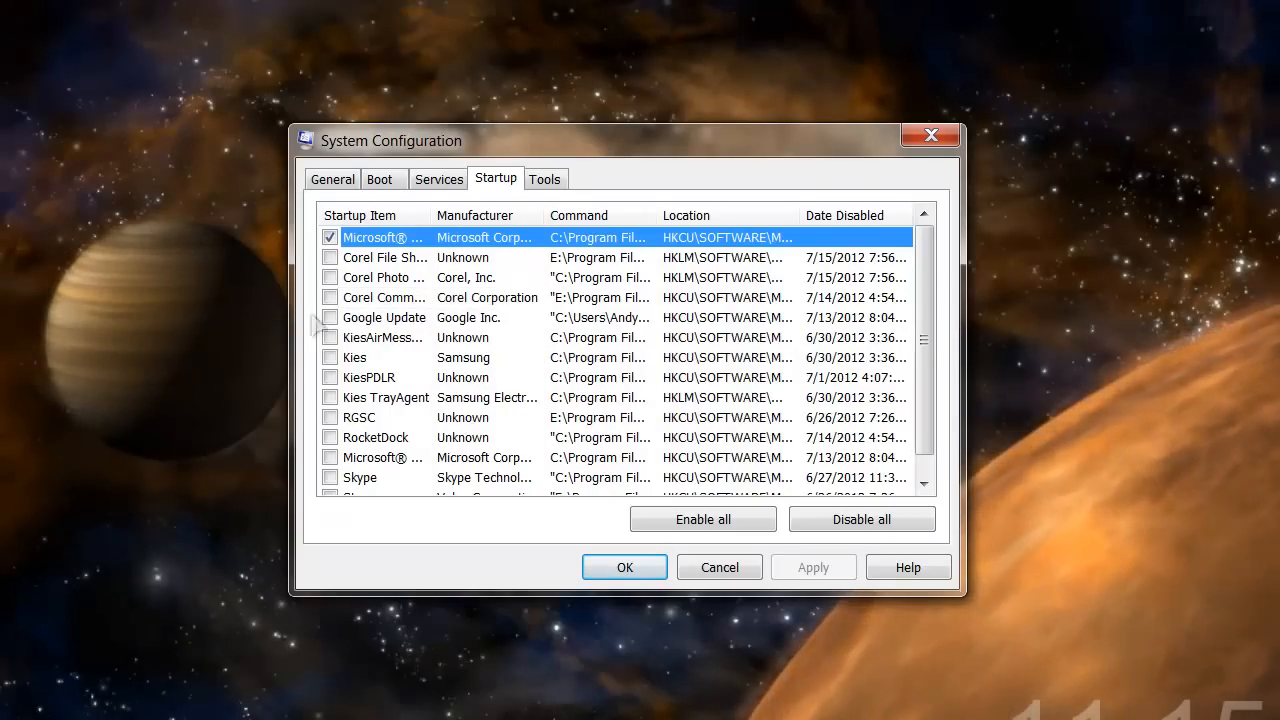
pyautogui.moveTo(528, 307)
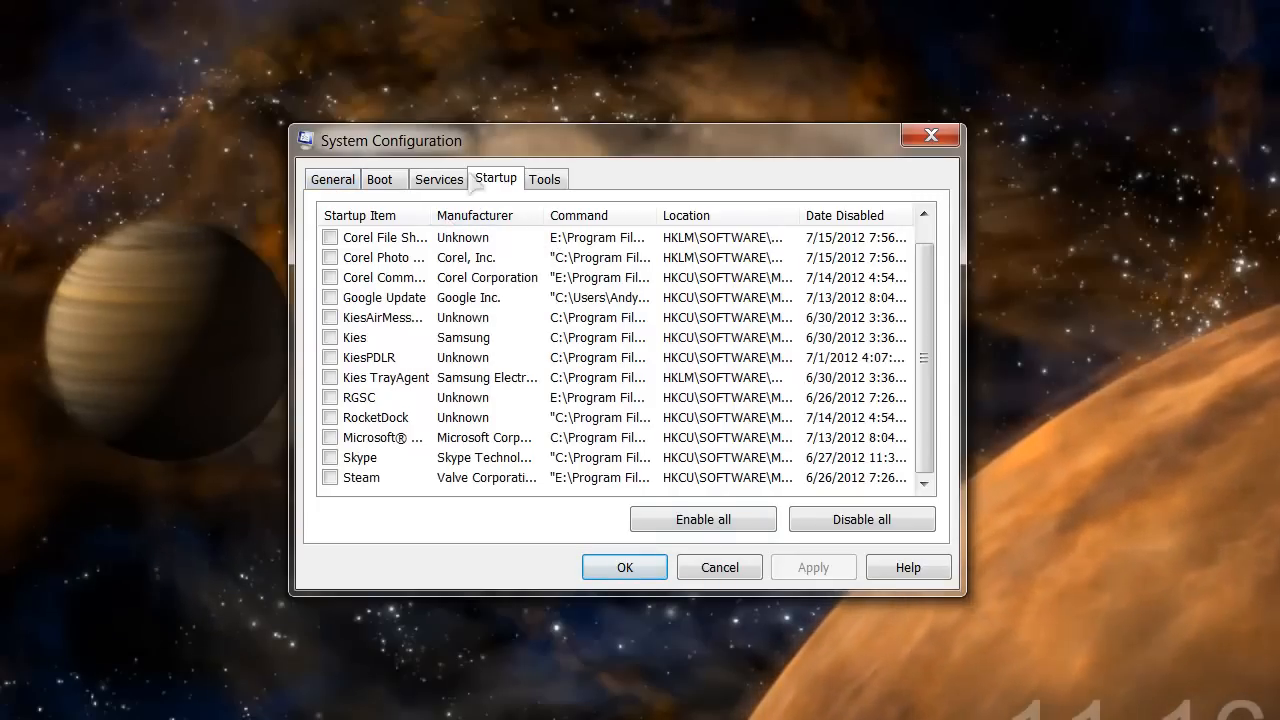
pyautogui.click(332, 179)
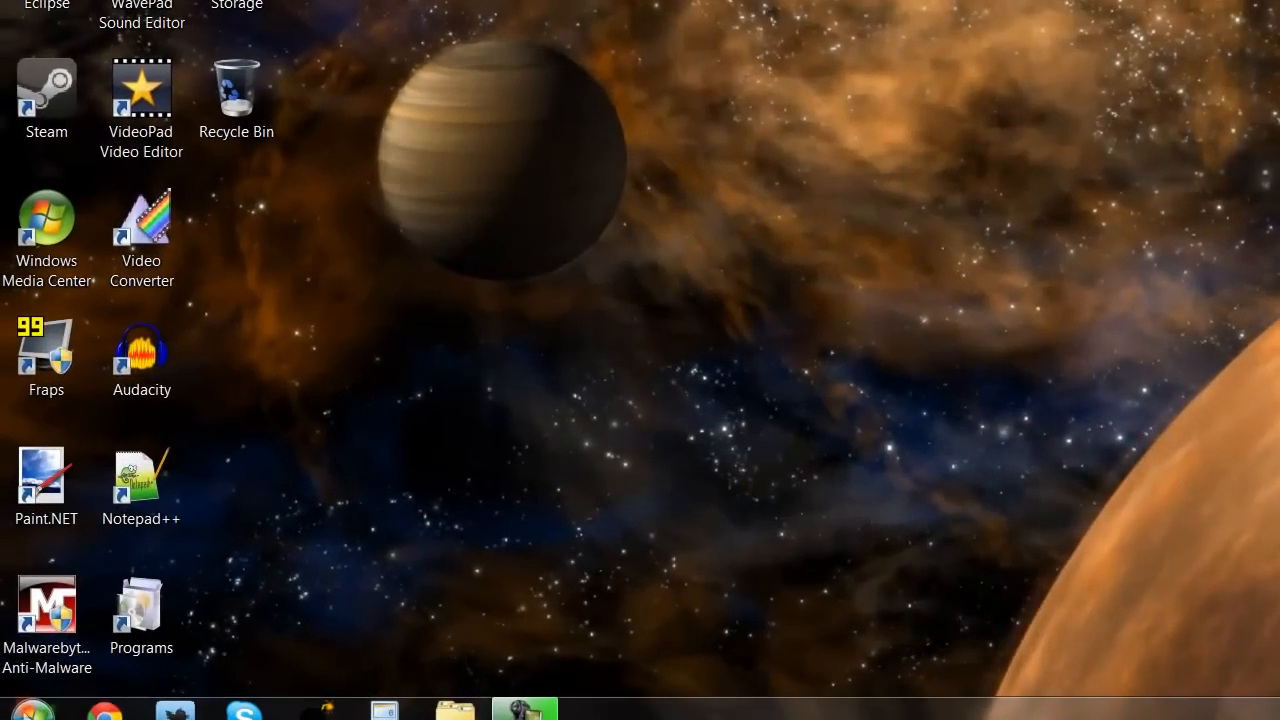
# - Search the Start menu for 'perform' and open 'Adjust the appearance and performance of Windows'
pyautogui.click(29, 710)
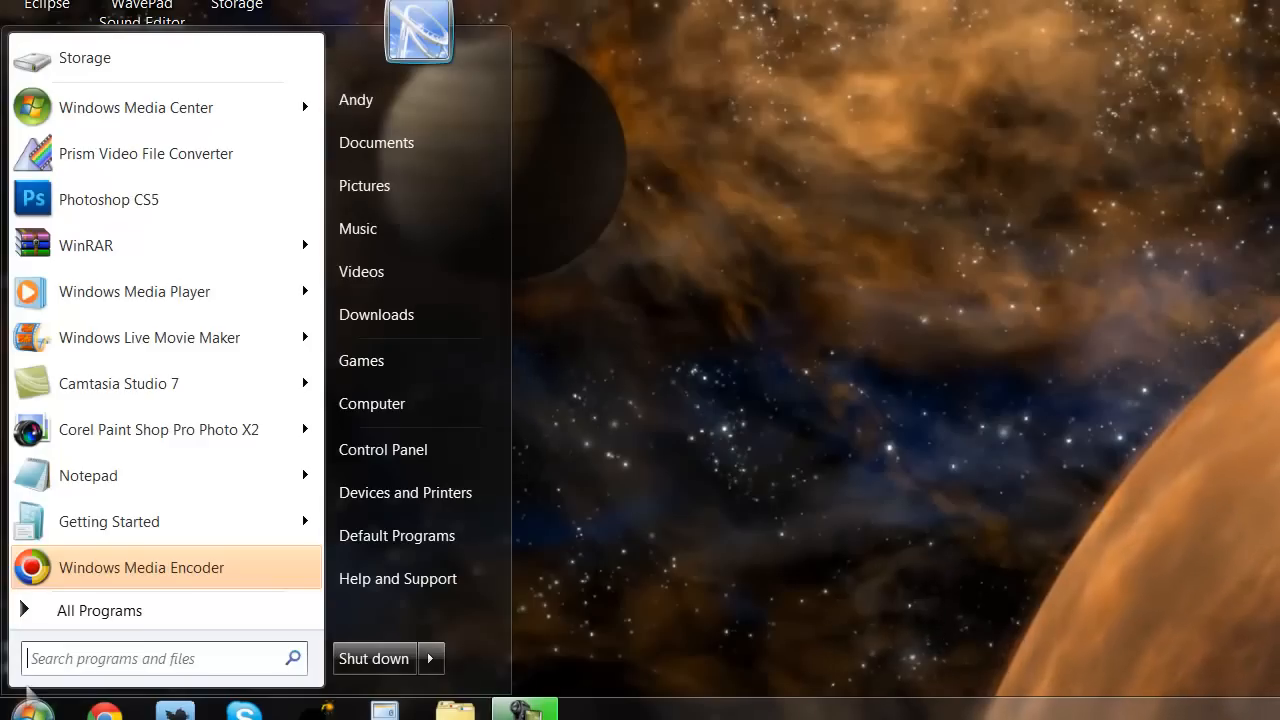
pyautogui.write('perf')
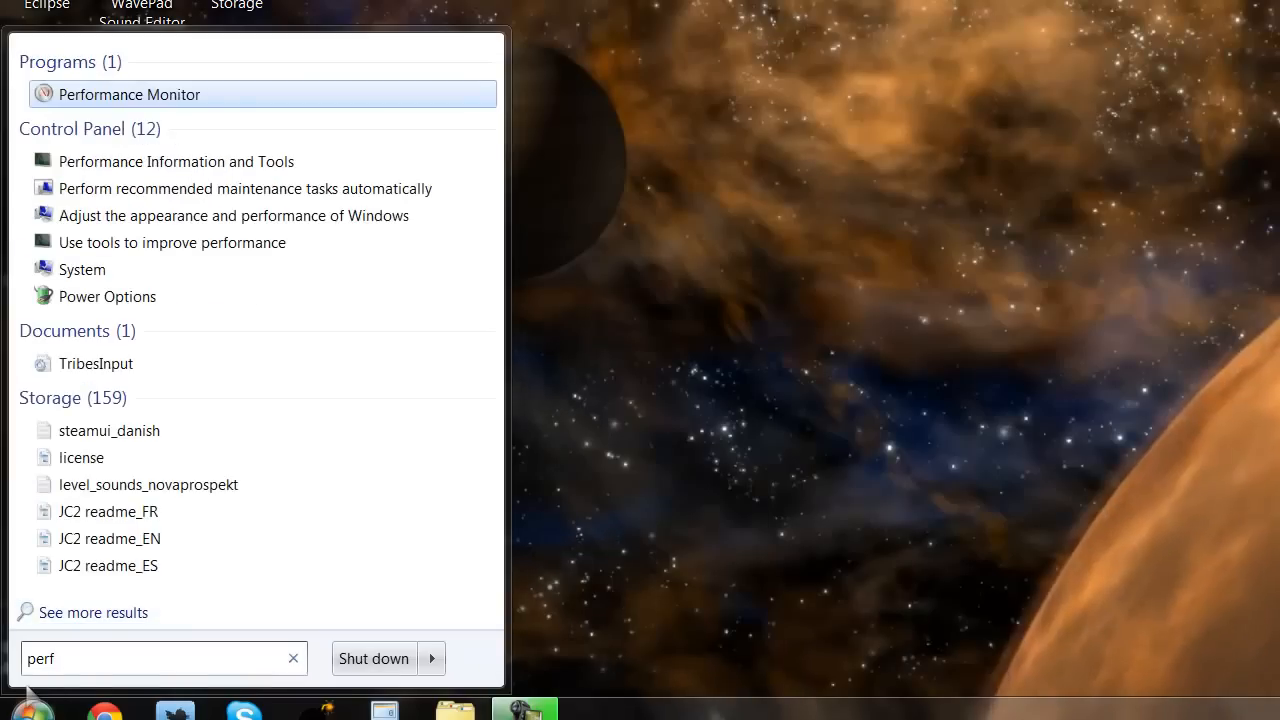
pyautogui.write('orm')
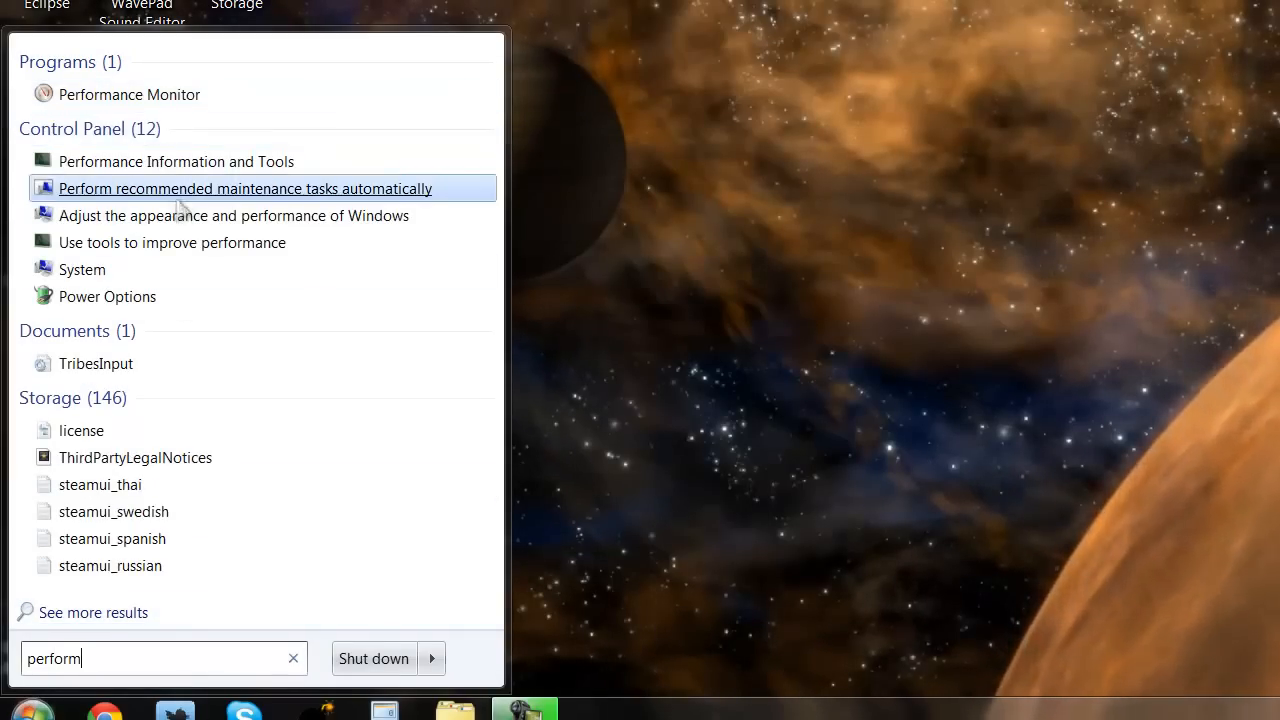
pyautogui.moveTo(100, 140)
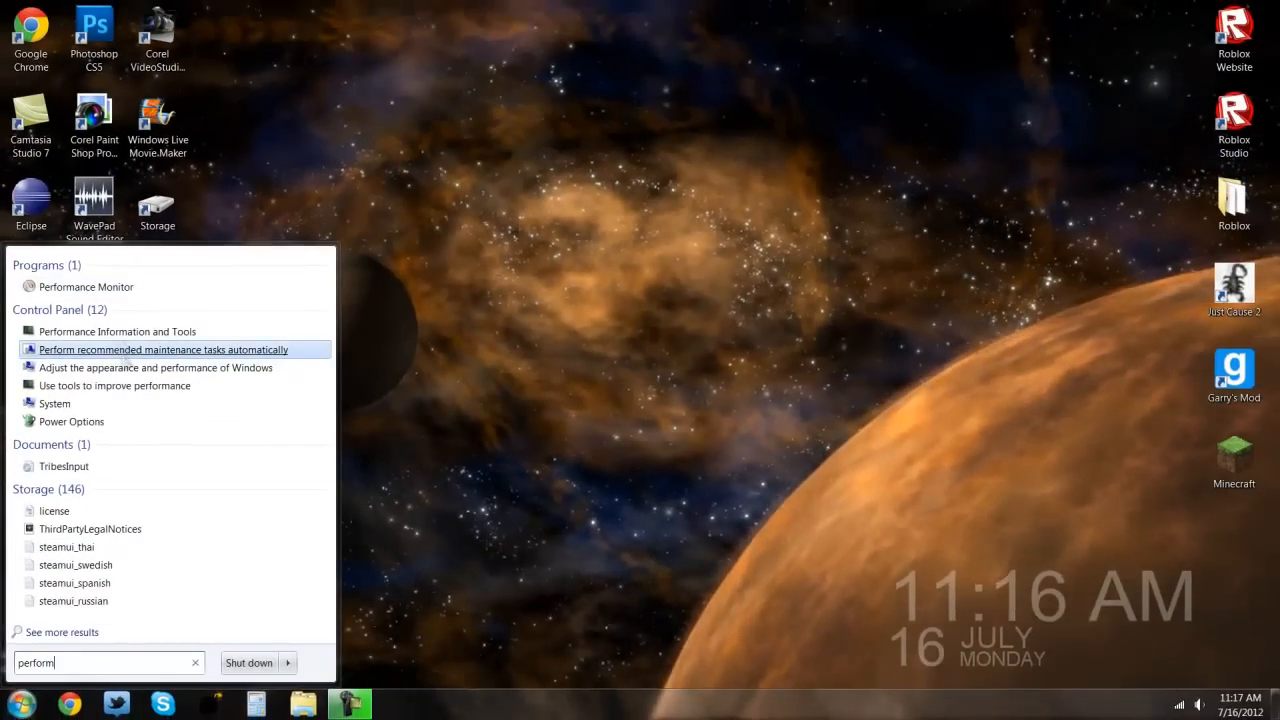
pyautogui.click(160, 349)
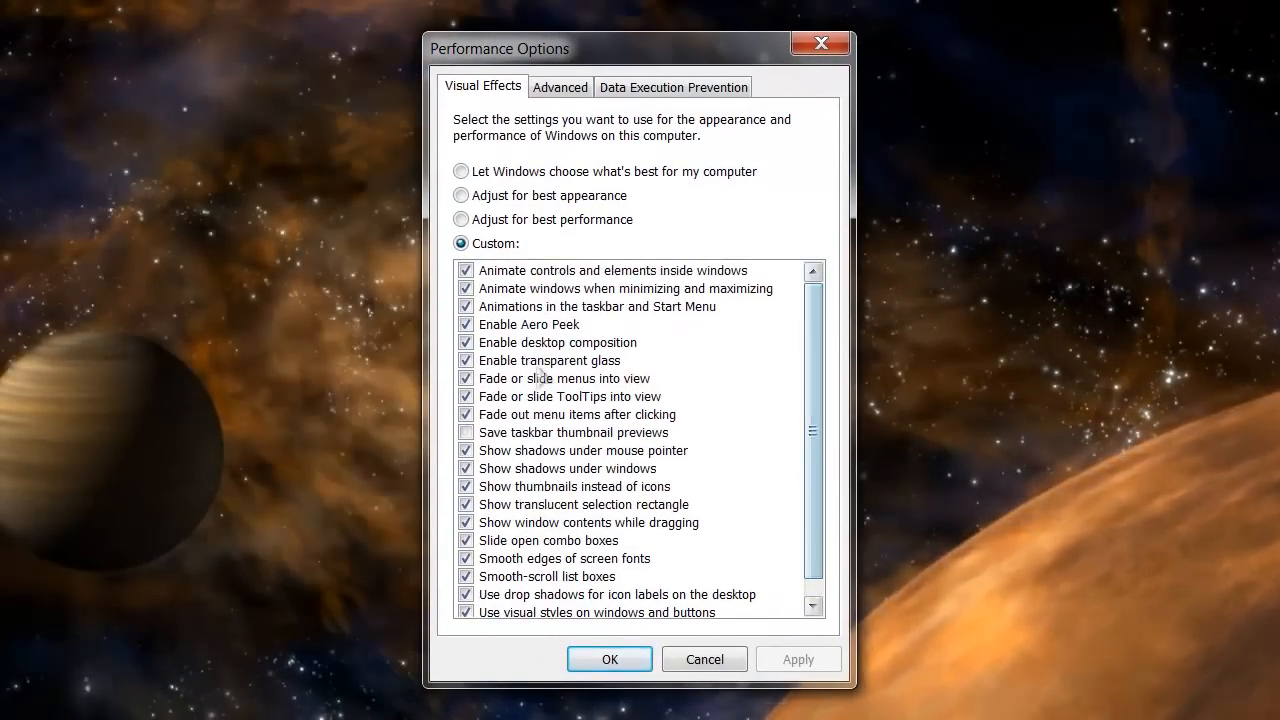
pyautogui.moveTo(885, 345)
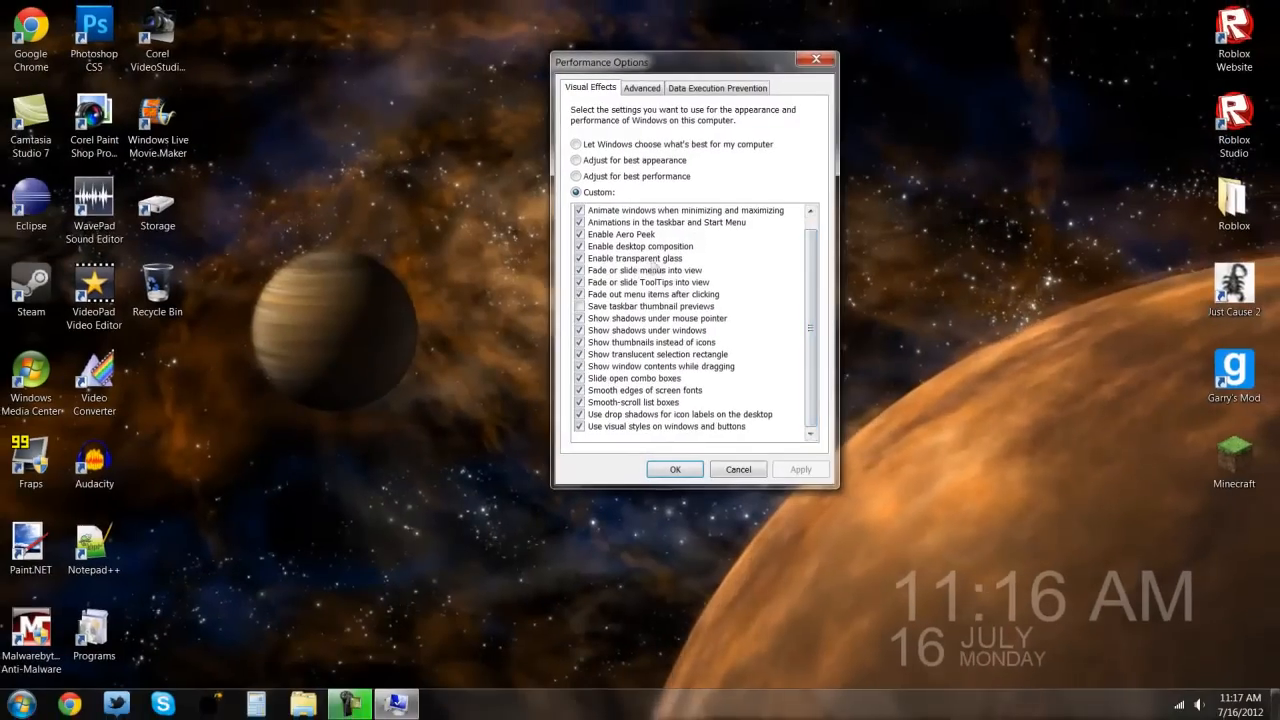
pyautogui.click(635, 258)
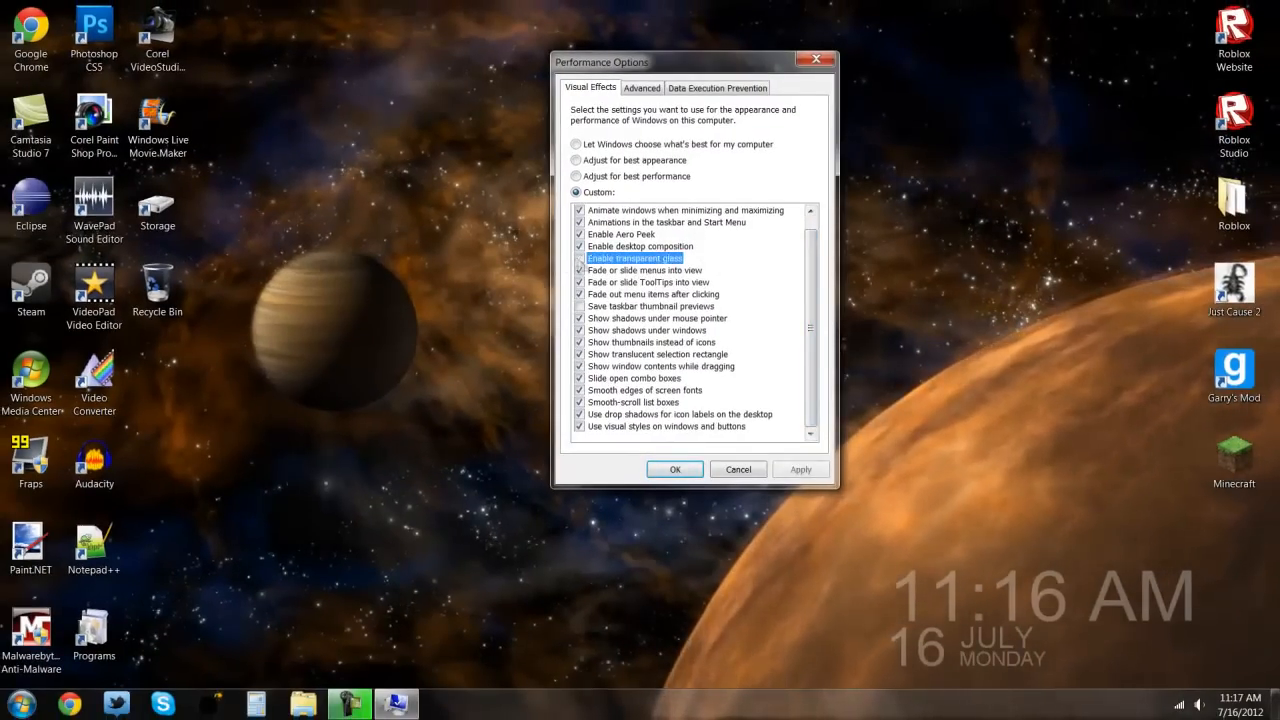
pyautogui.click(579, 258)
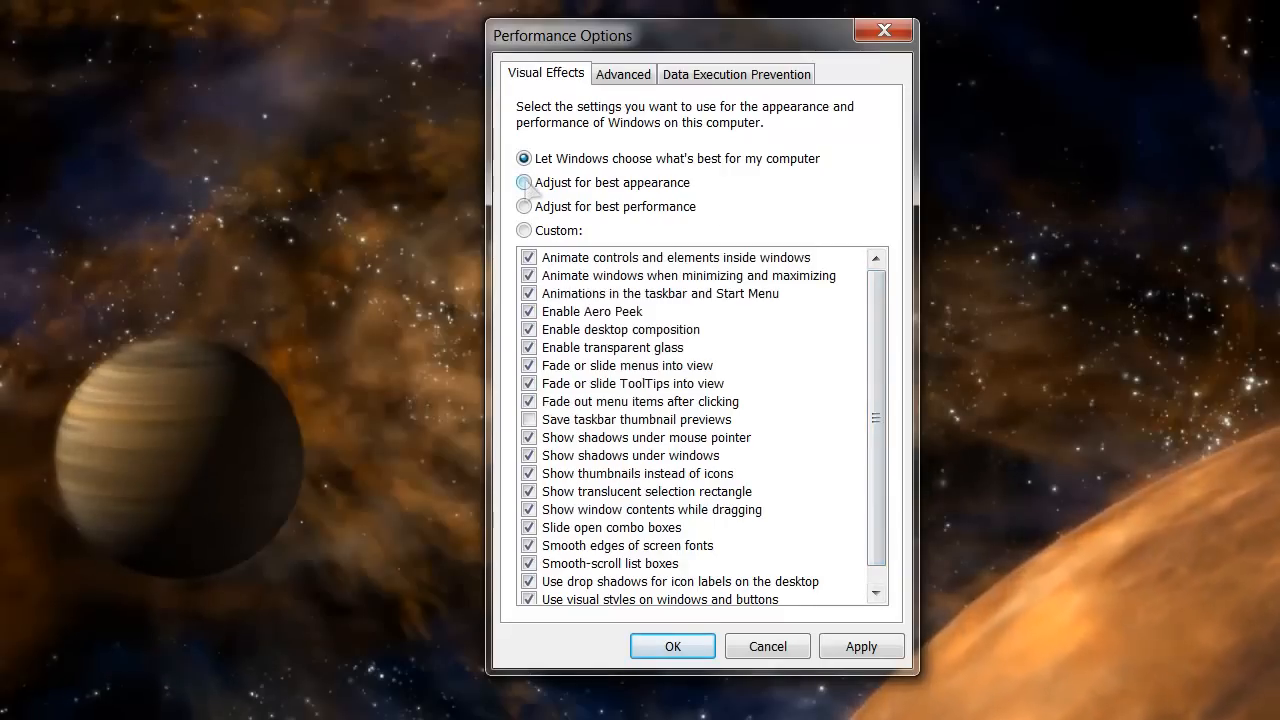
# - Choose the 'Adjust for best performance' preset, clearing every visual effect checkbox
pyautogui.click(524, 182)
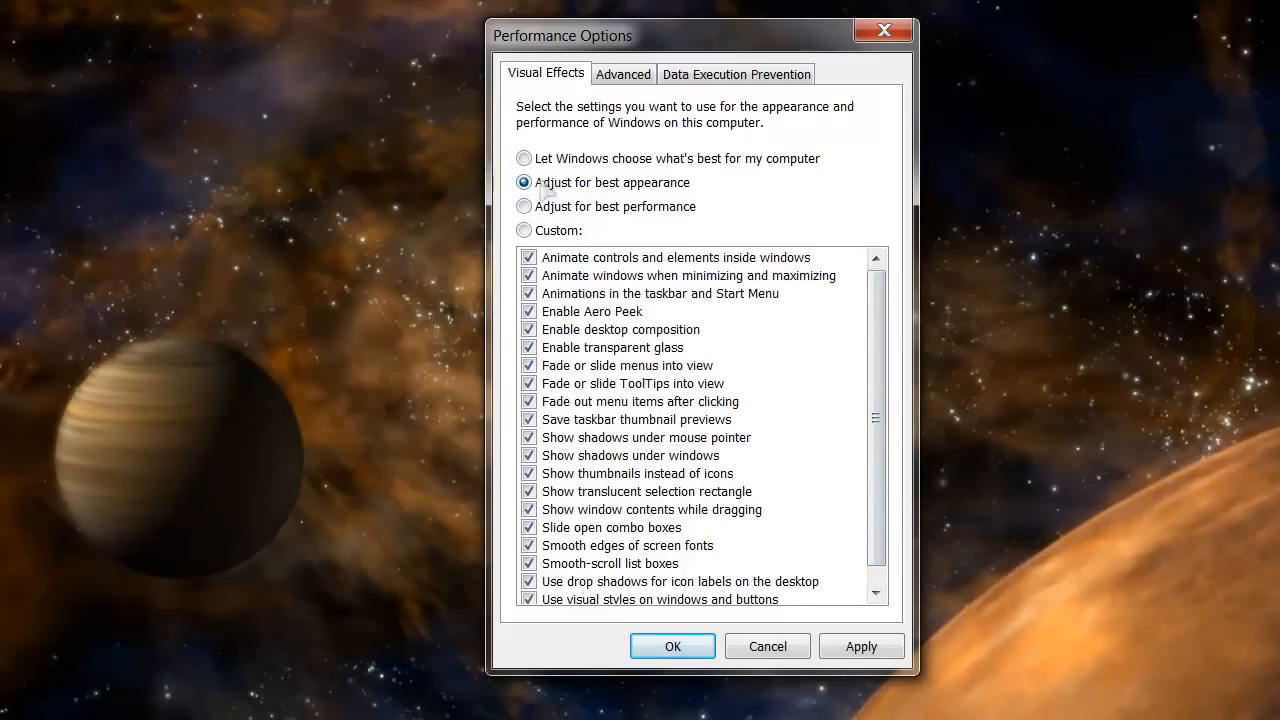
pyautogui.click(524, 206)
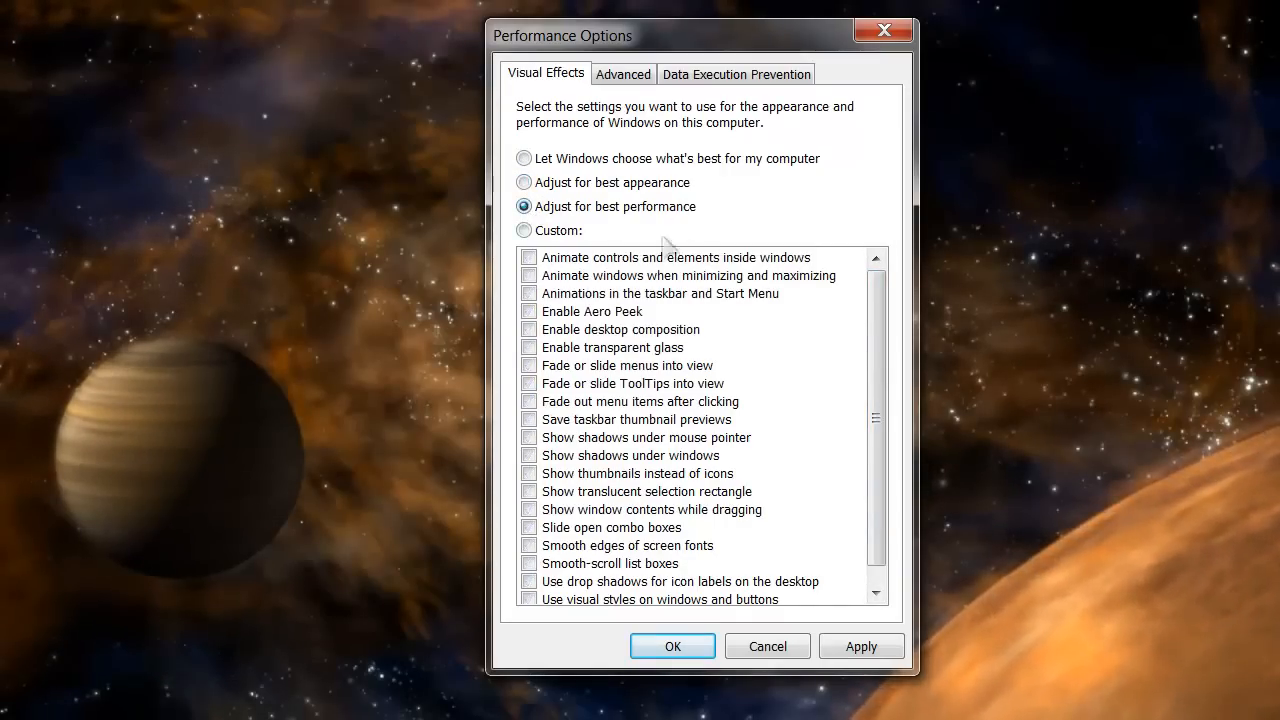
pyautogui.moveTo(565, 318)
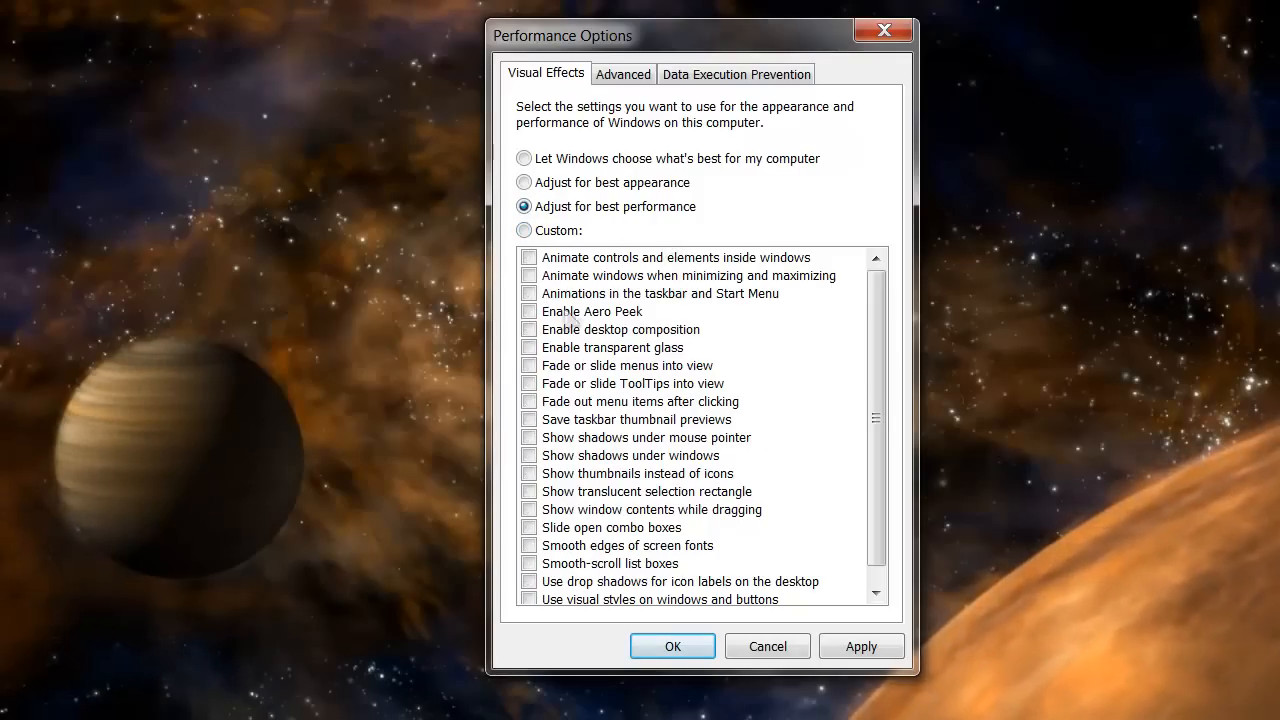
pyautogui.scroll(-3)
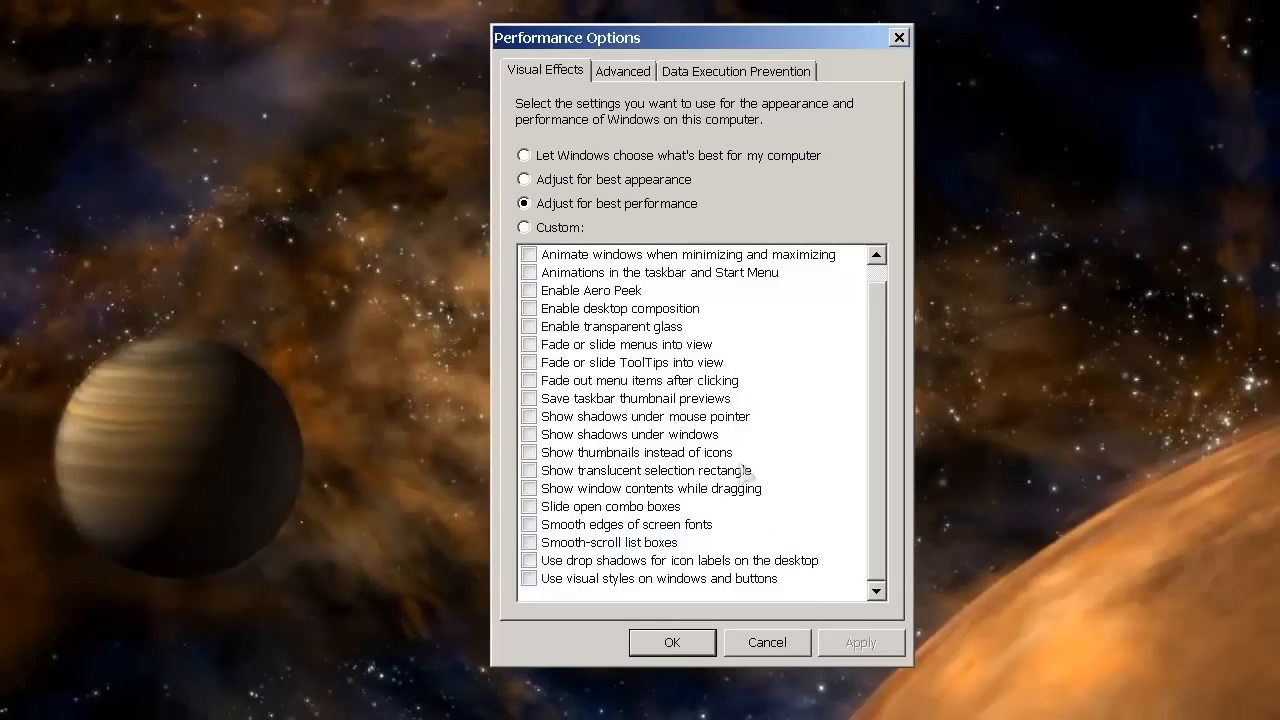
pyautogui.moveTo(905, 352)
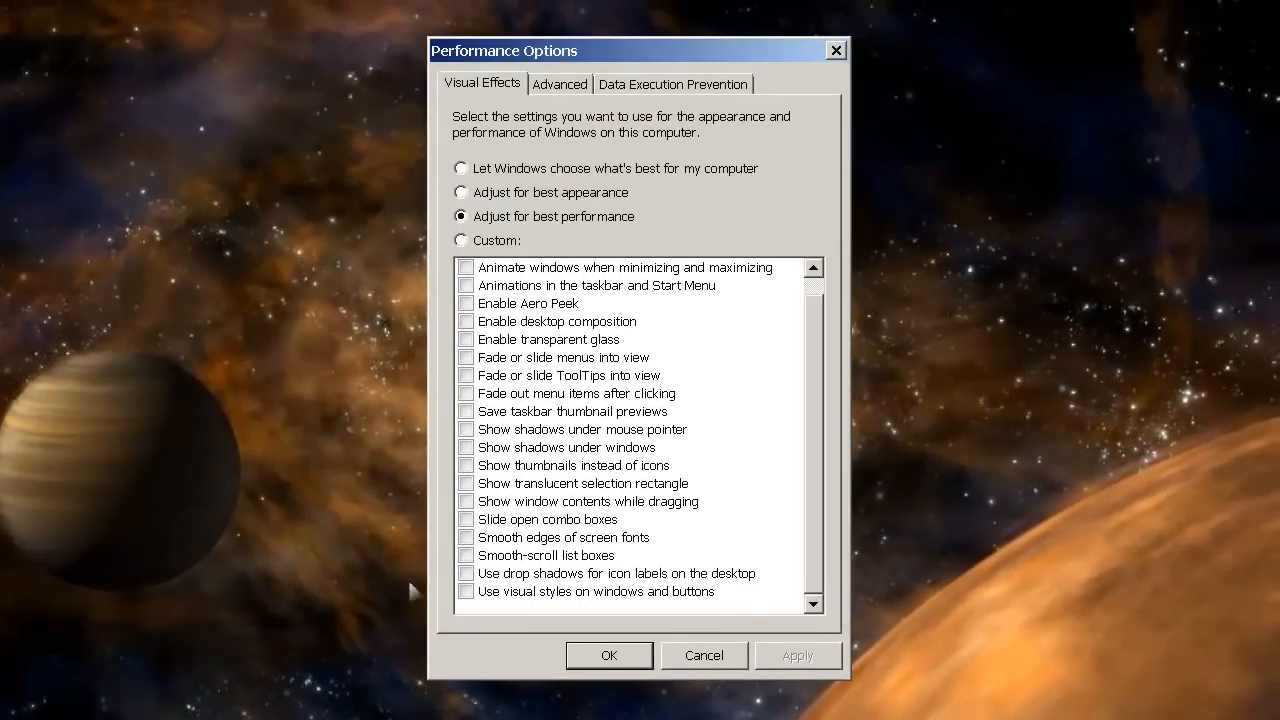
# - Apply the best-performance visual effects setting
pyautogui.click(466, 591)
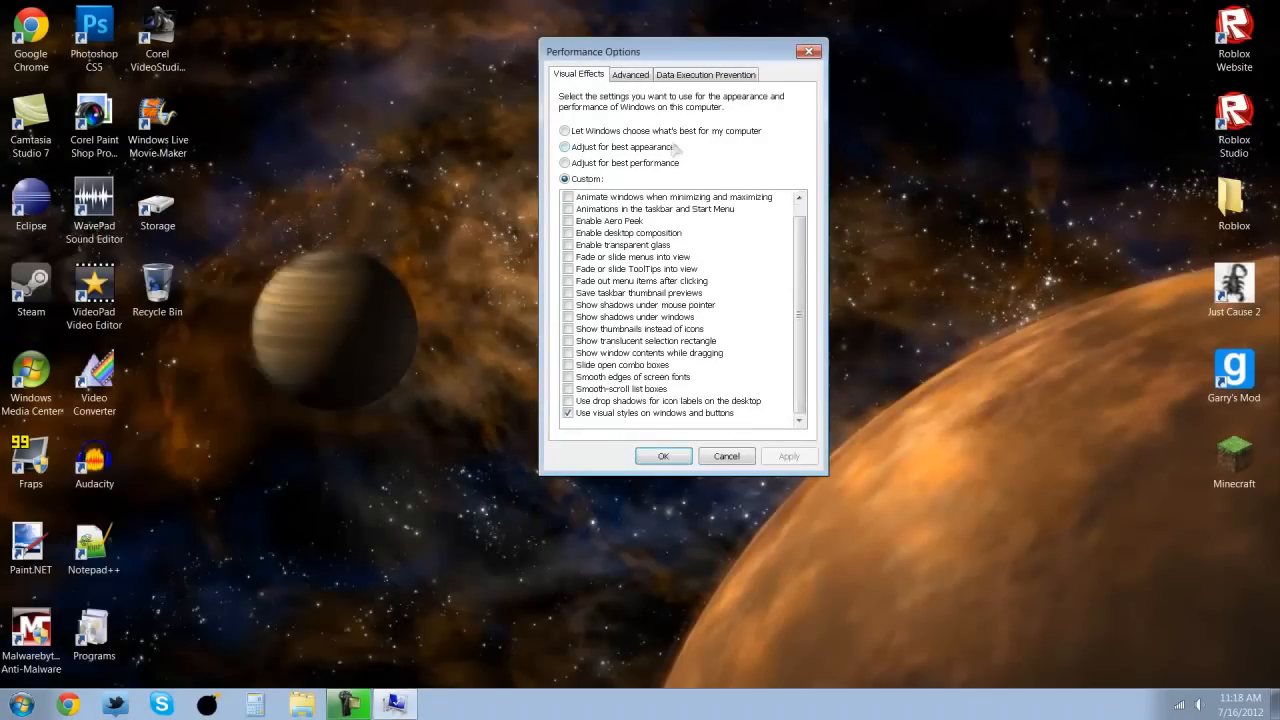
# - Set visual effects to 'Let Windows choose what's best for my computer' and close Performance Options
pyautogui.click(565, 130)
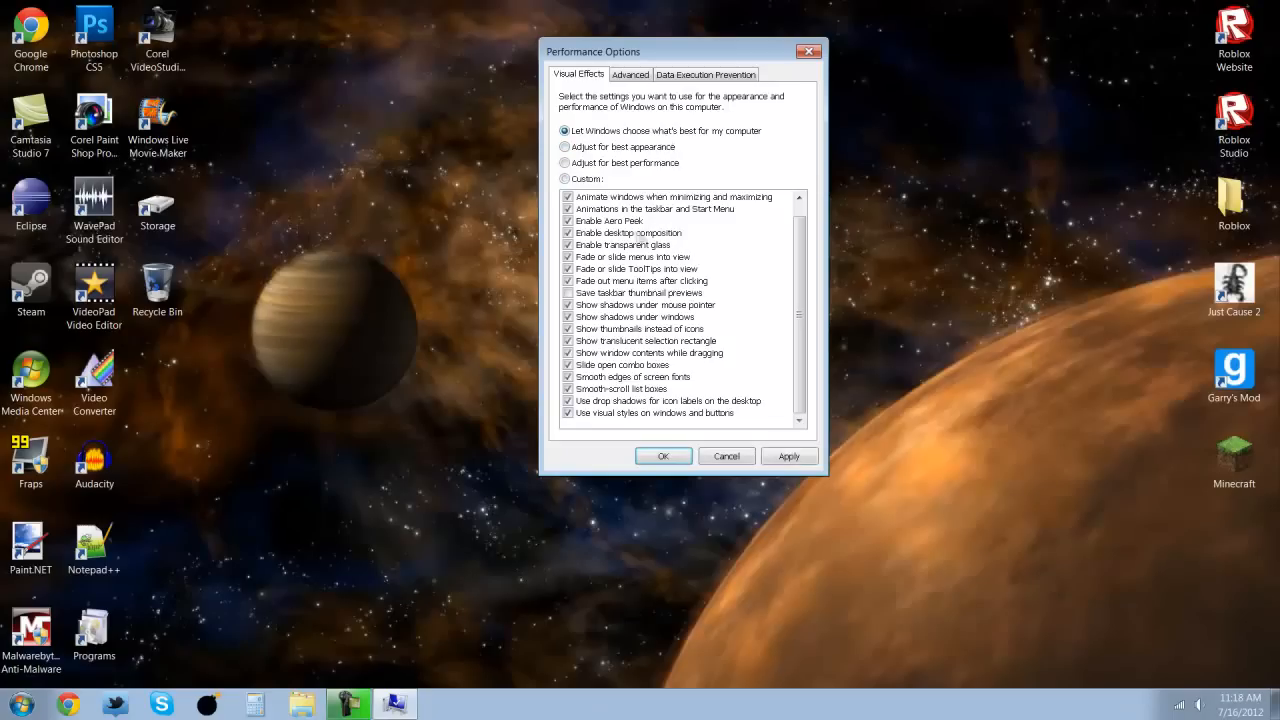
pyautogui.click(789, 456)
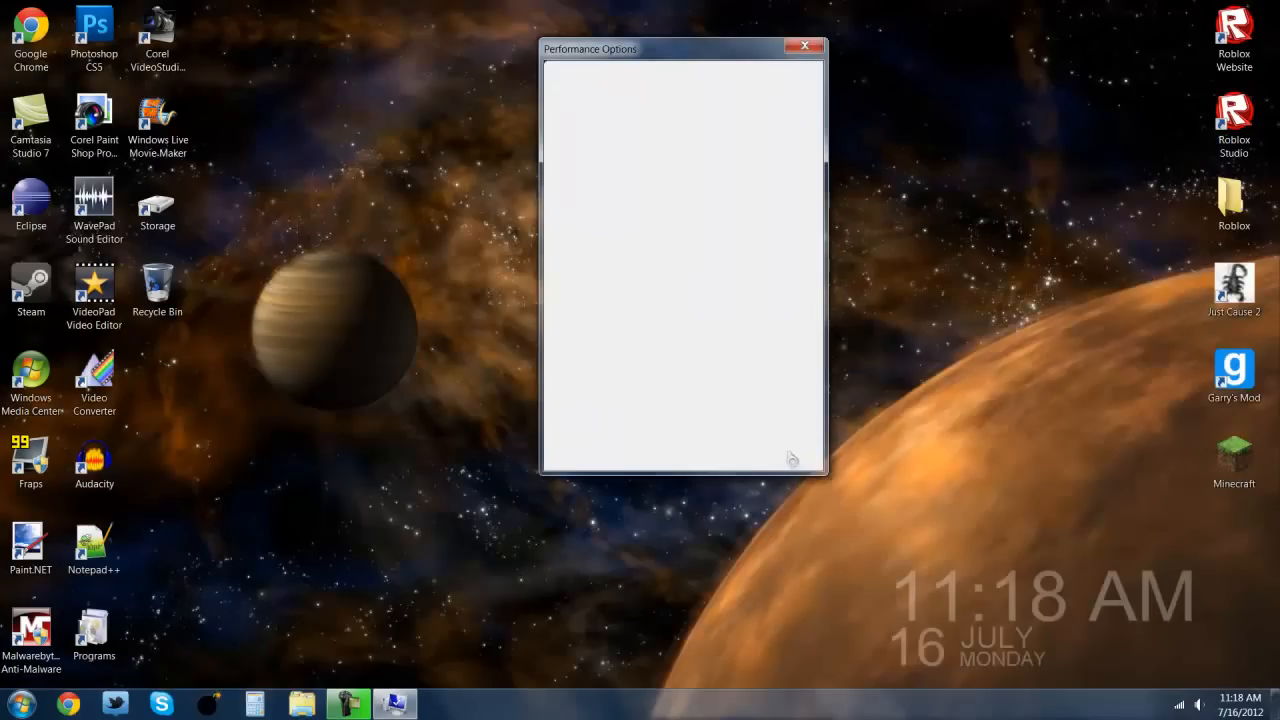
pyautogui.click(804, 46)
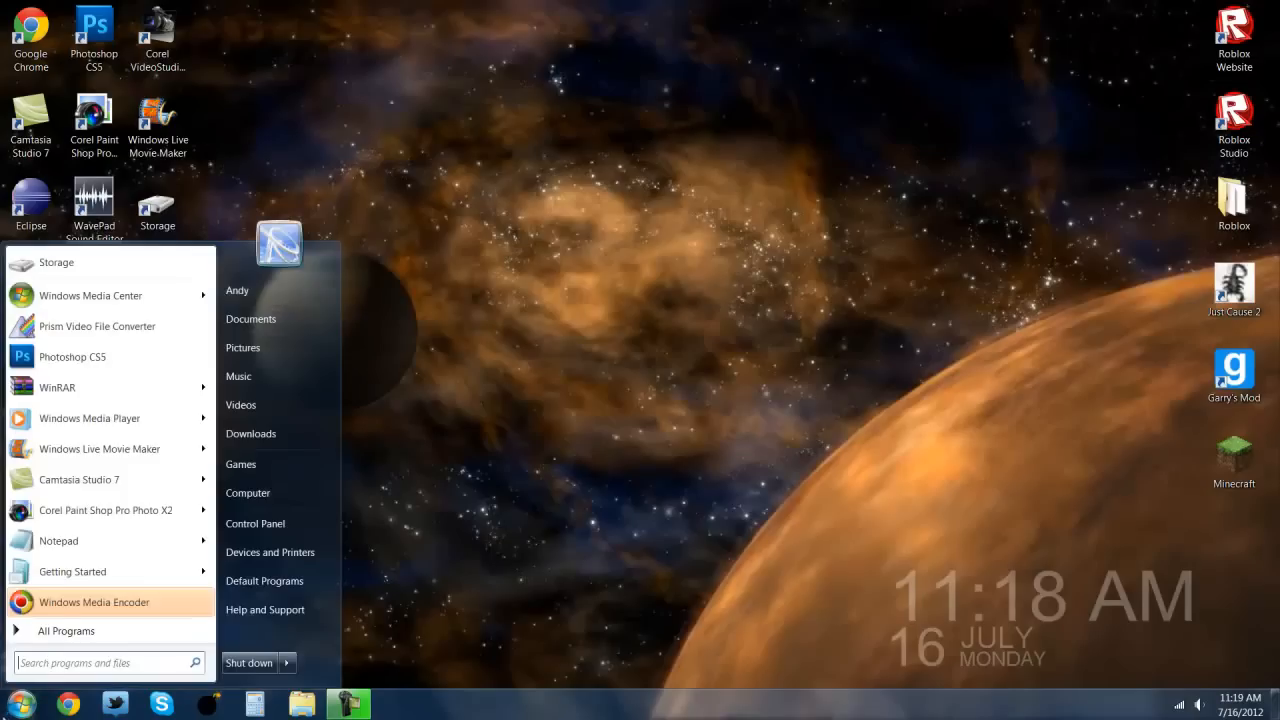
# - Search the Start menu for 'disk' and launch Disk Cleanup
pyautogui.click(400, 475)
pyautogui.write('disk')
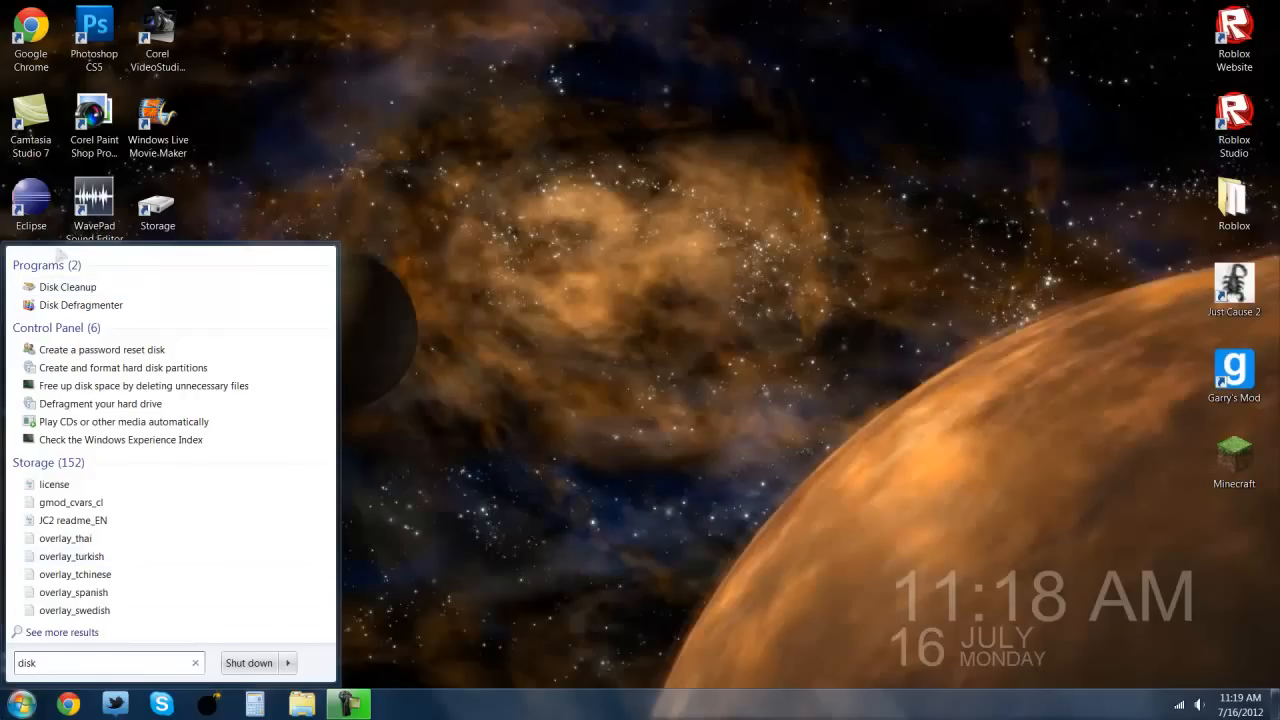
pyautogui.moveTo(80, 305)
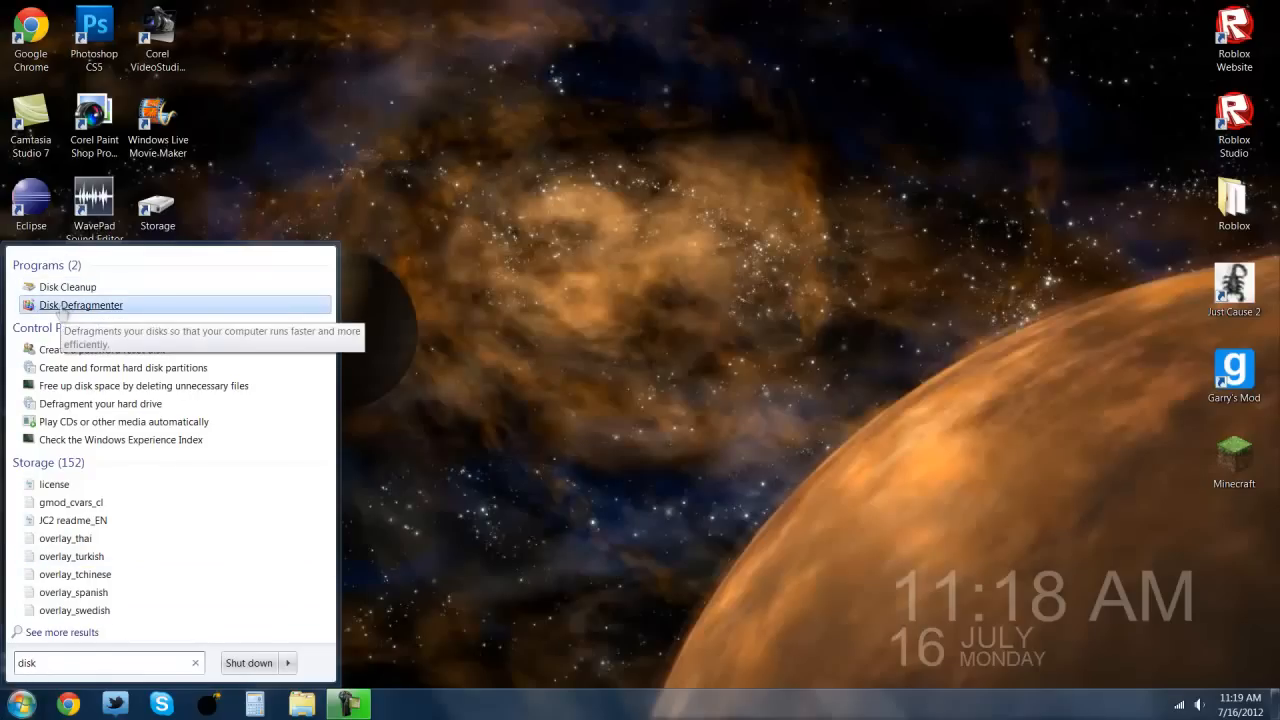
pyautogui.click(67, 287)
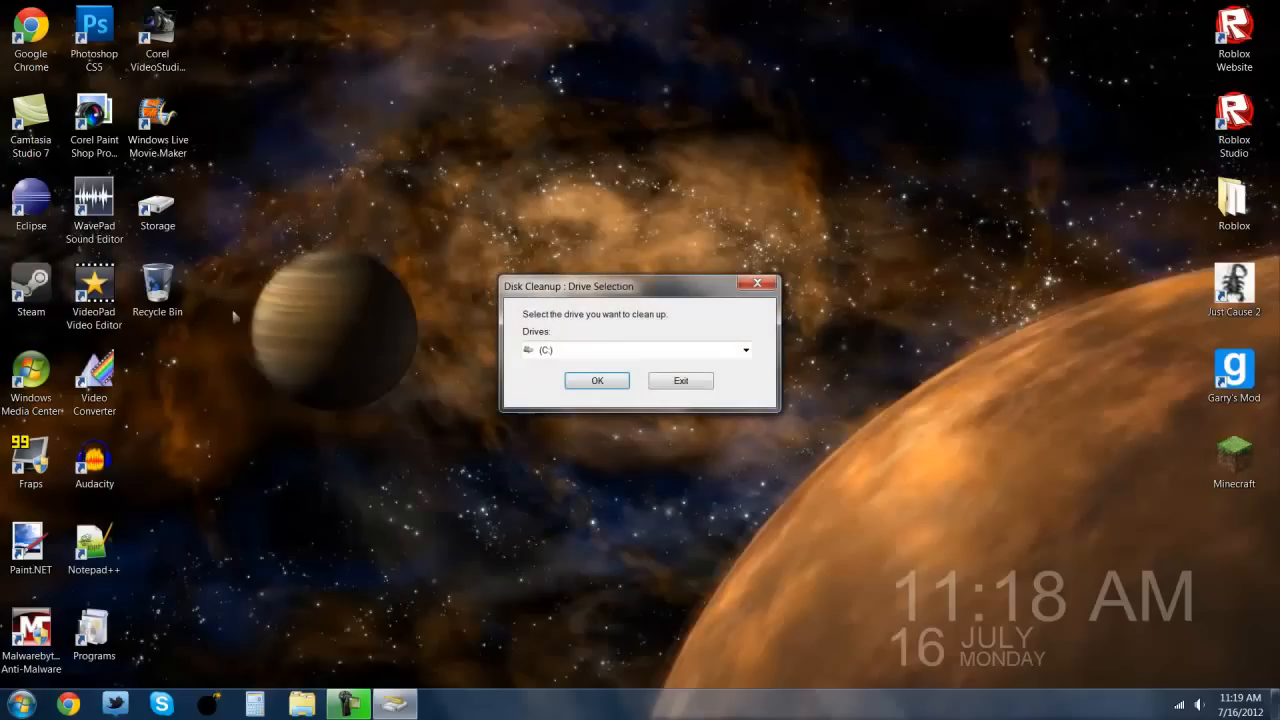
# - Scan drive C: and delete all checked file categories, about 298 MB
pyautogui.click(745, 349)
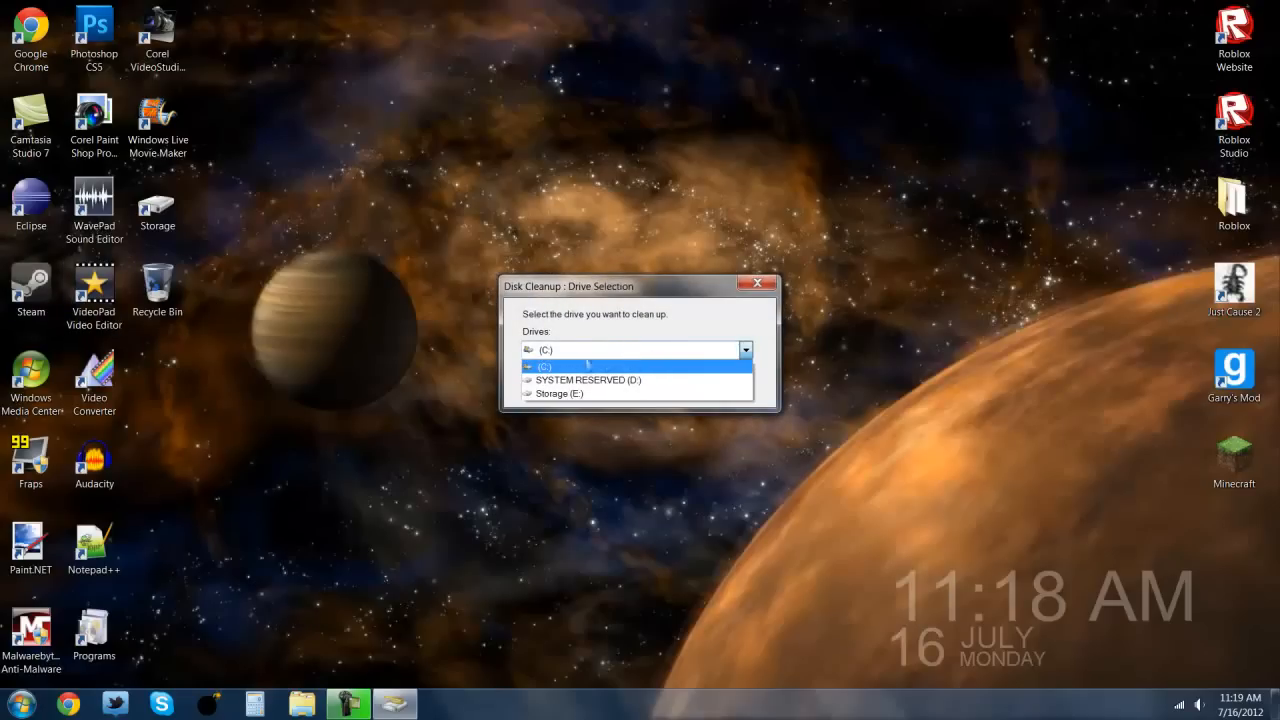
pyautogui.click(544, 365)
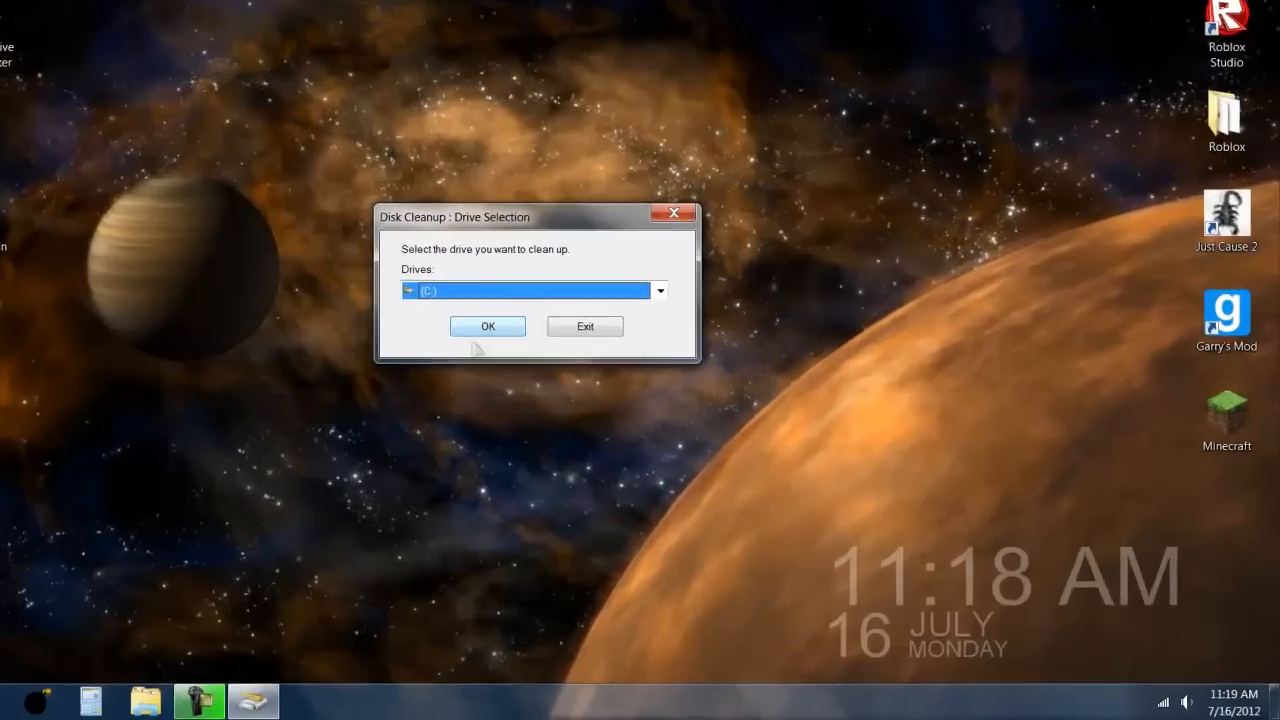
pyautogui.click(487, 326)
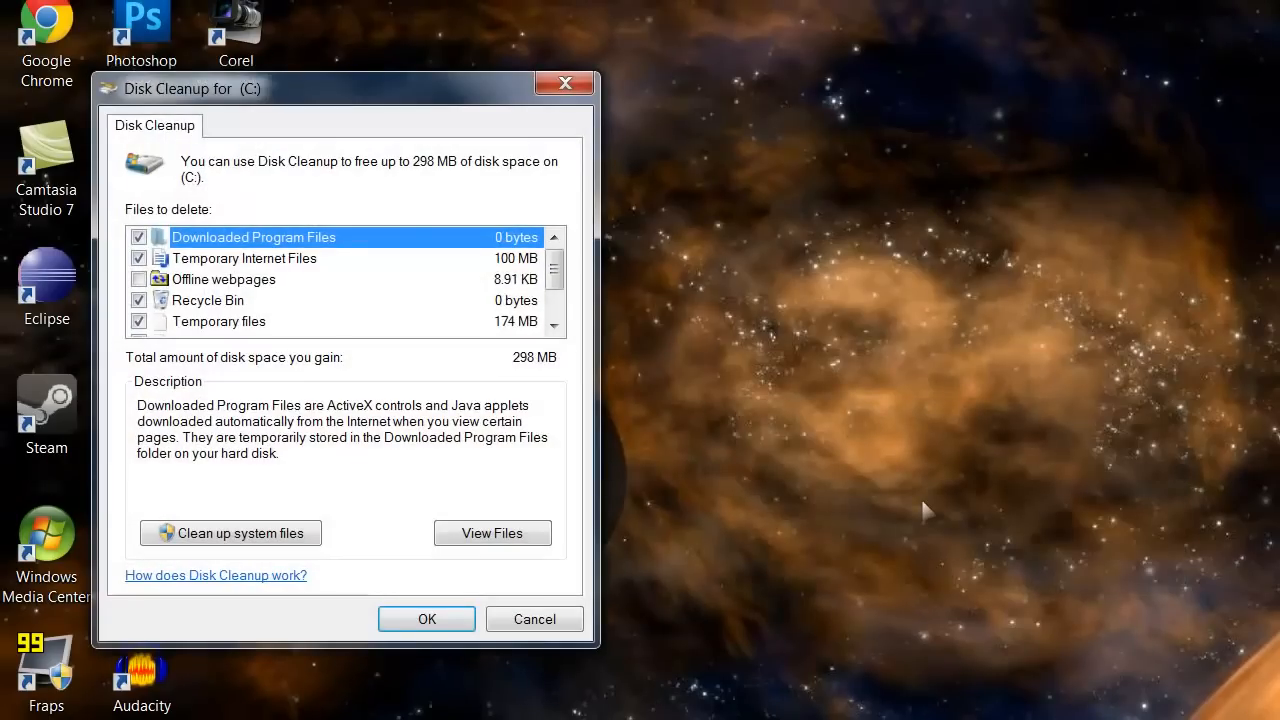
pyautogui.scroll(-3)
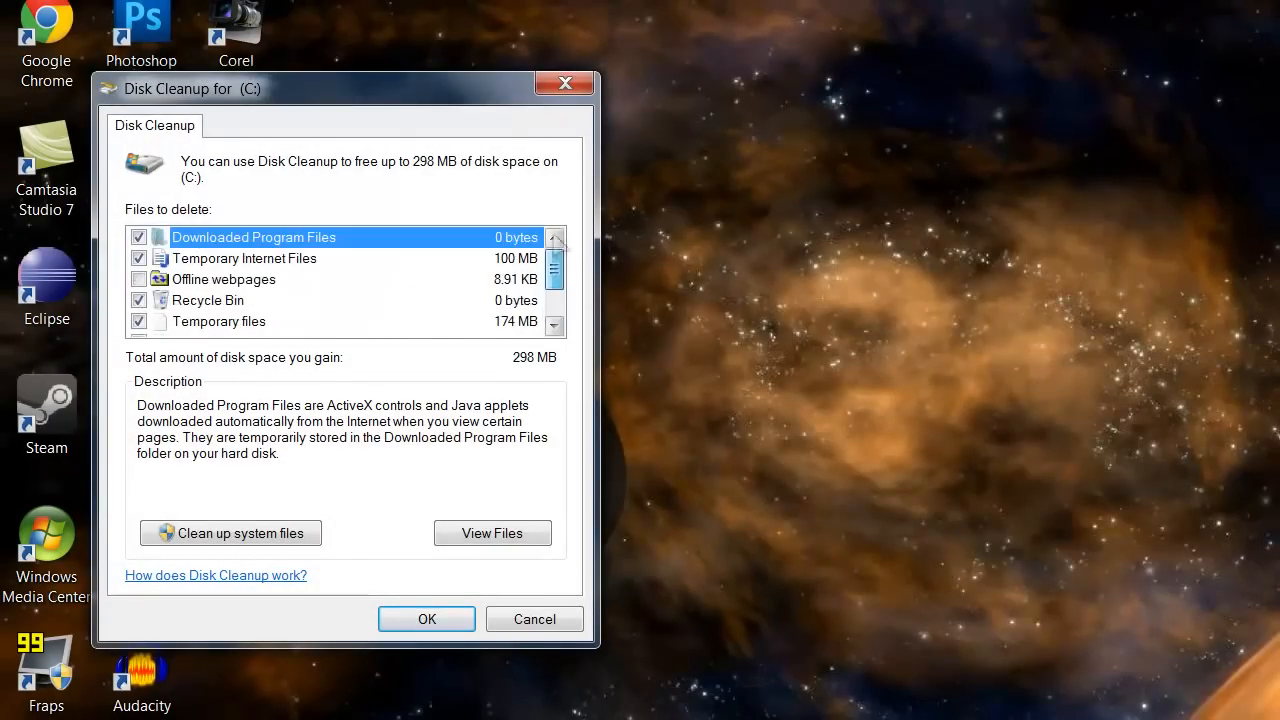
pyautogui.scroll(-3)
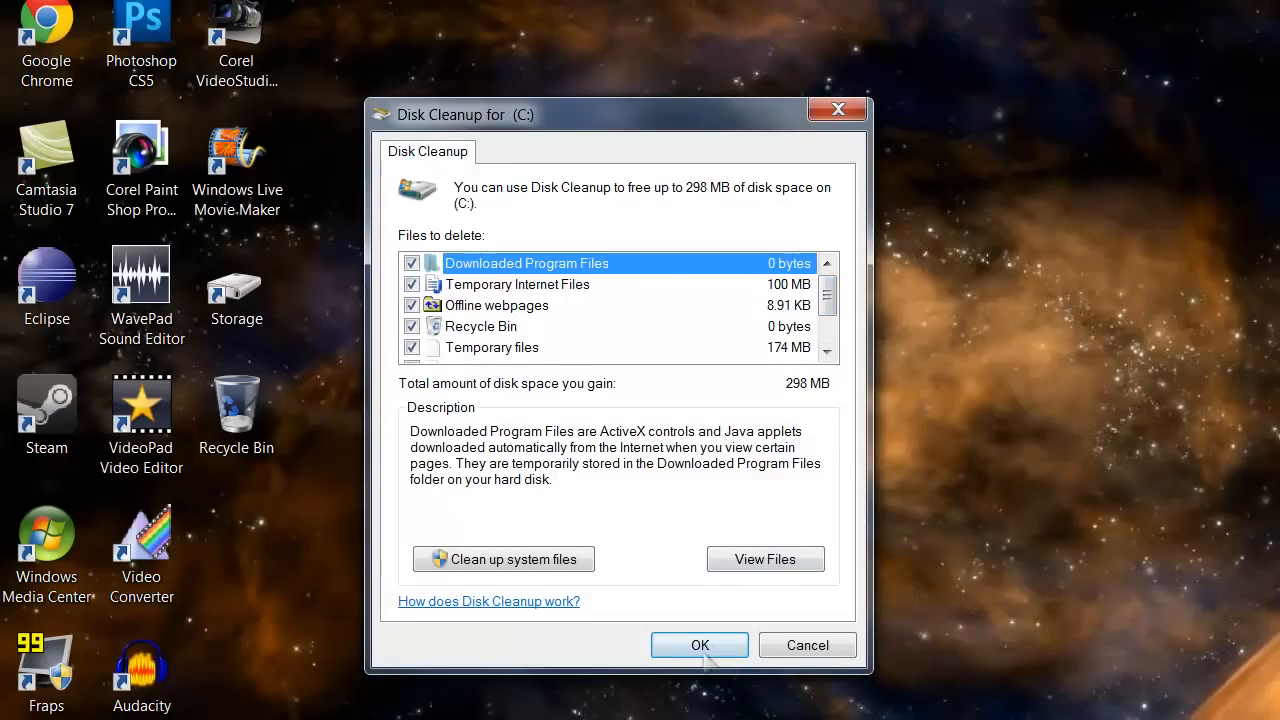
pyautogui.click(699, 644)
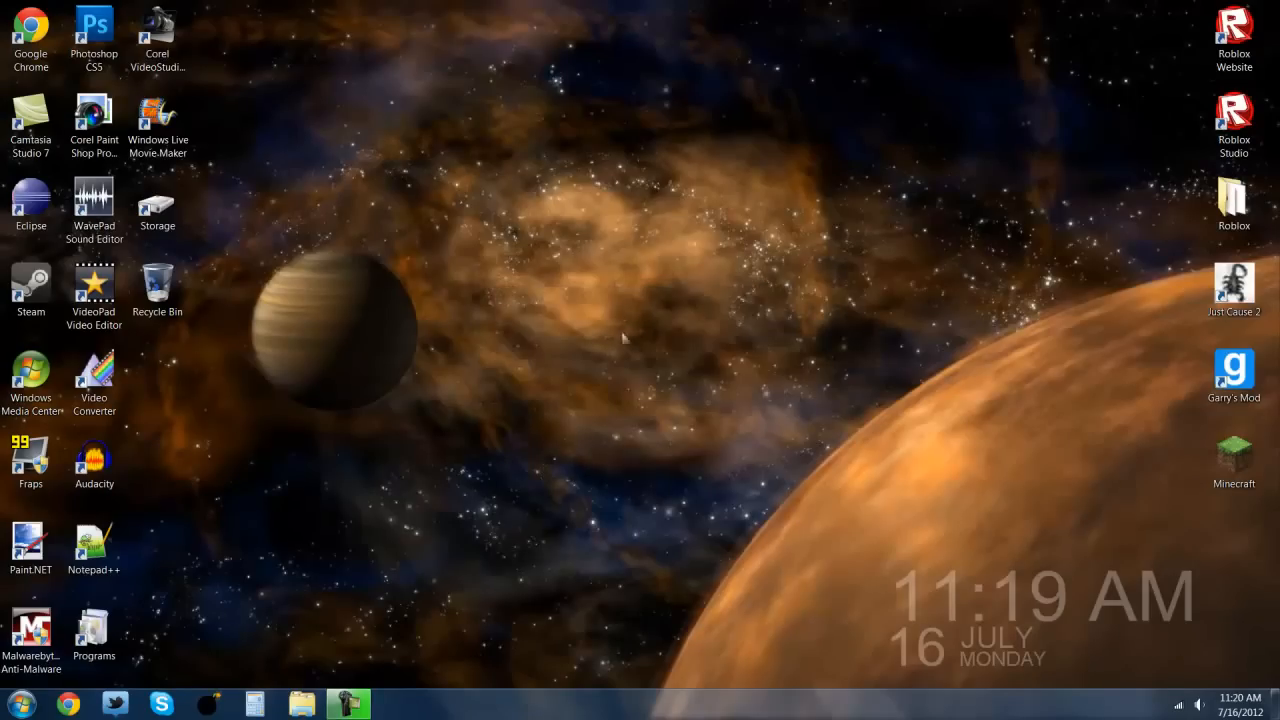
pyautogui.moveTo(440, 441)
pyautogui.write('d')
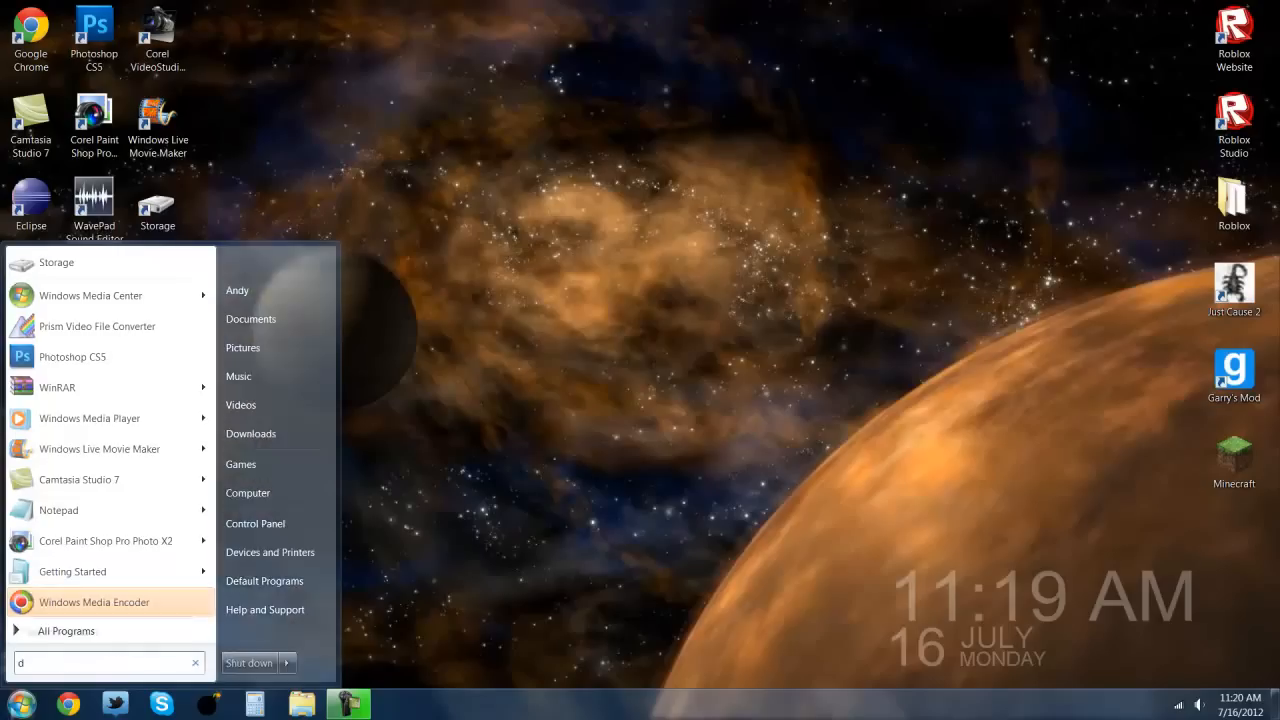
# - Search the Start menu for 'disk de' to find Disk Defragmenter
pyautogui.write('isk de')
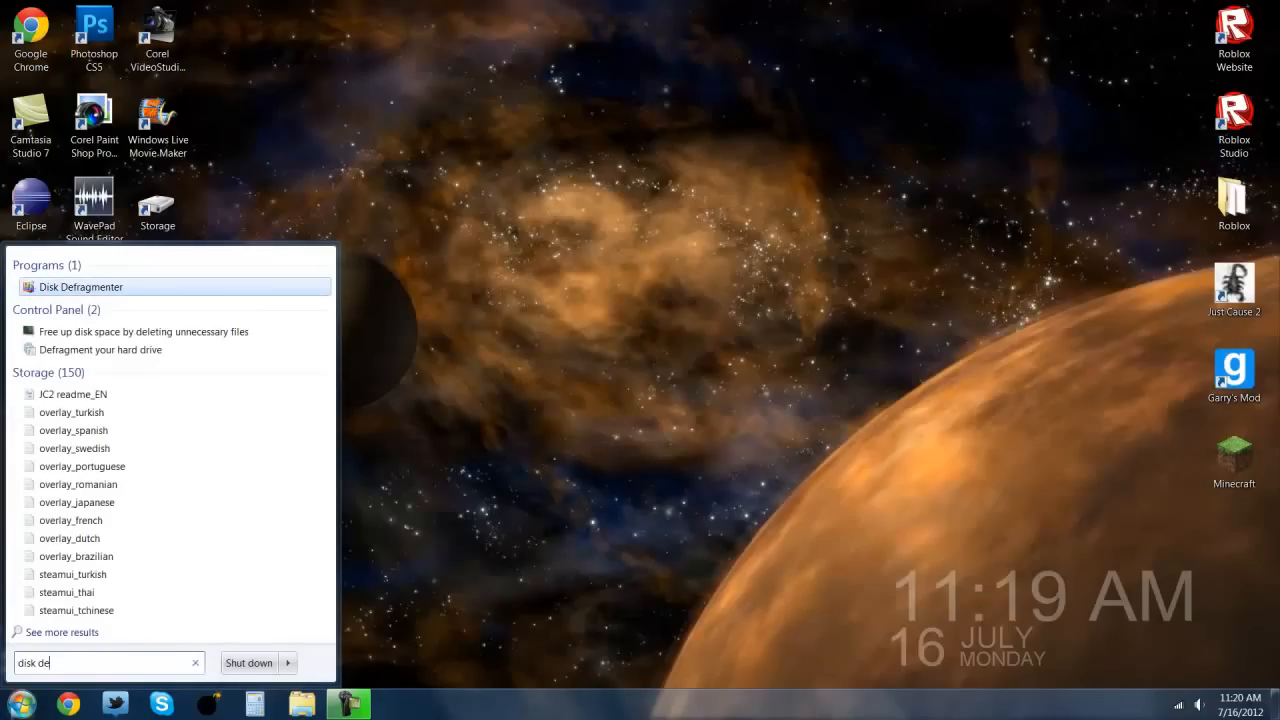
pyautogui.moveTo(95, 520)
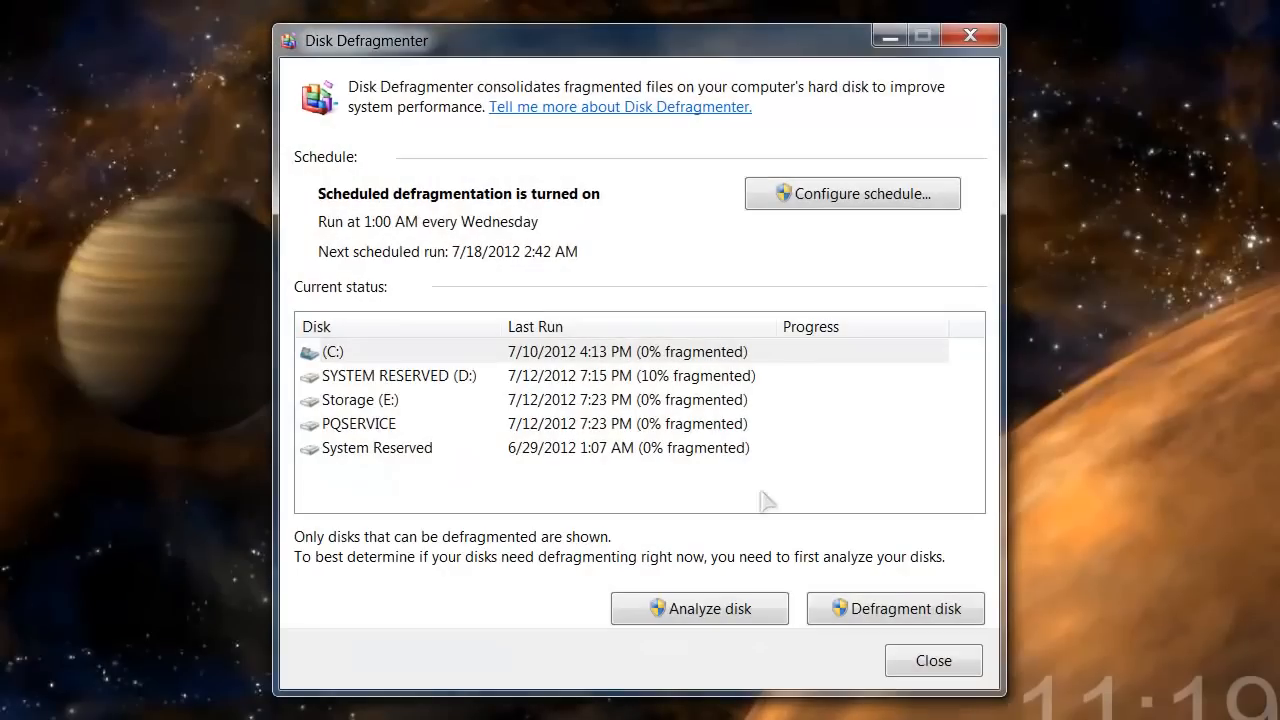
pyautogui.moveTo(450, 447)
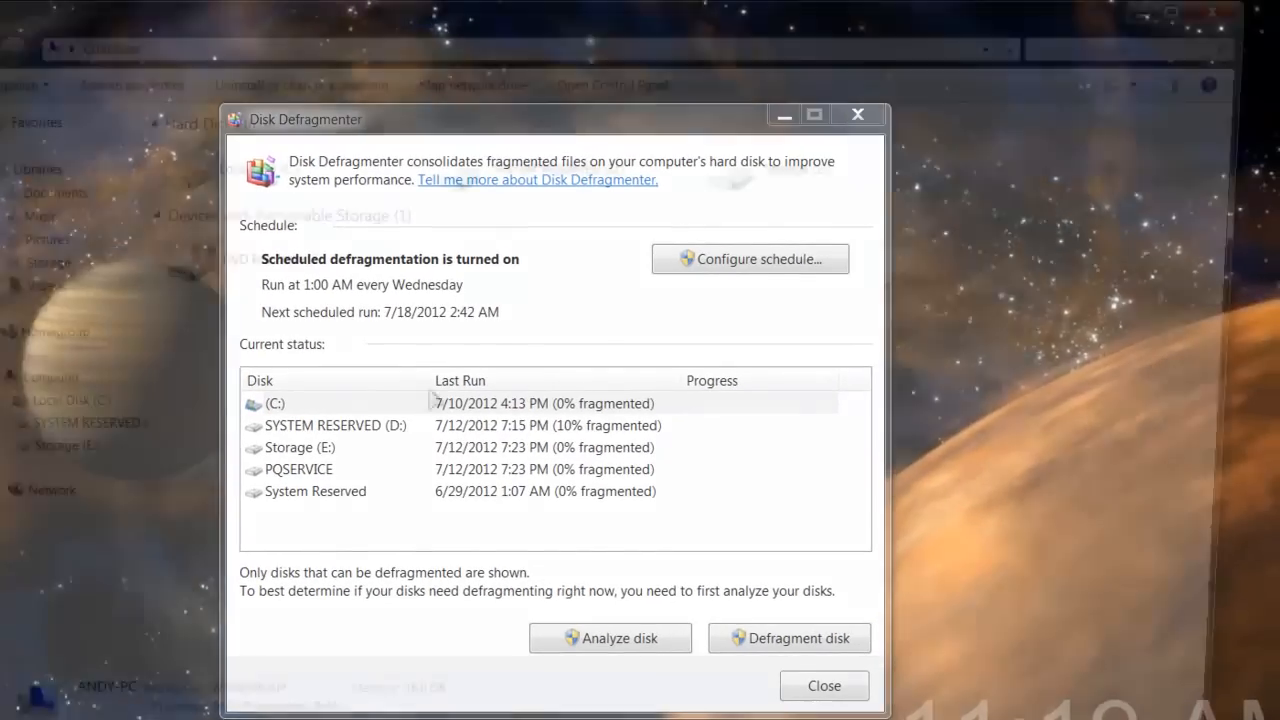
pyautogui.click(823, 685)
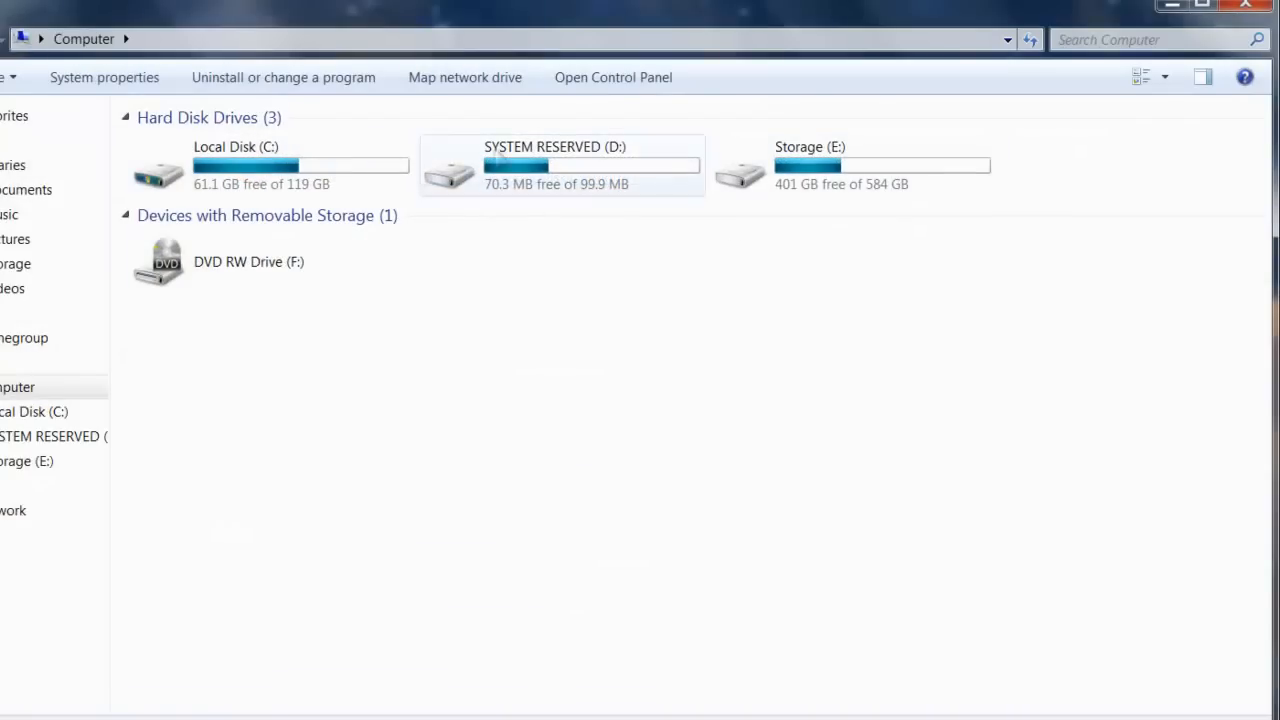
pyautogui.click(560, 165)
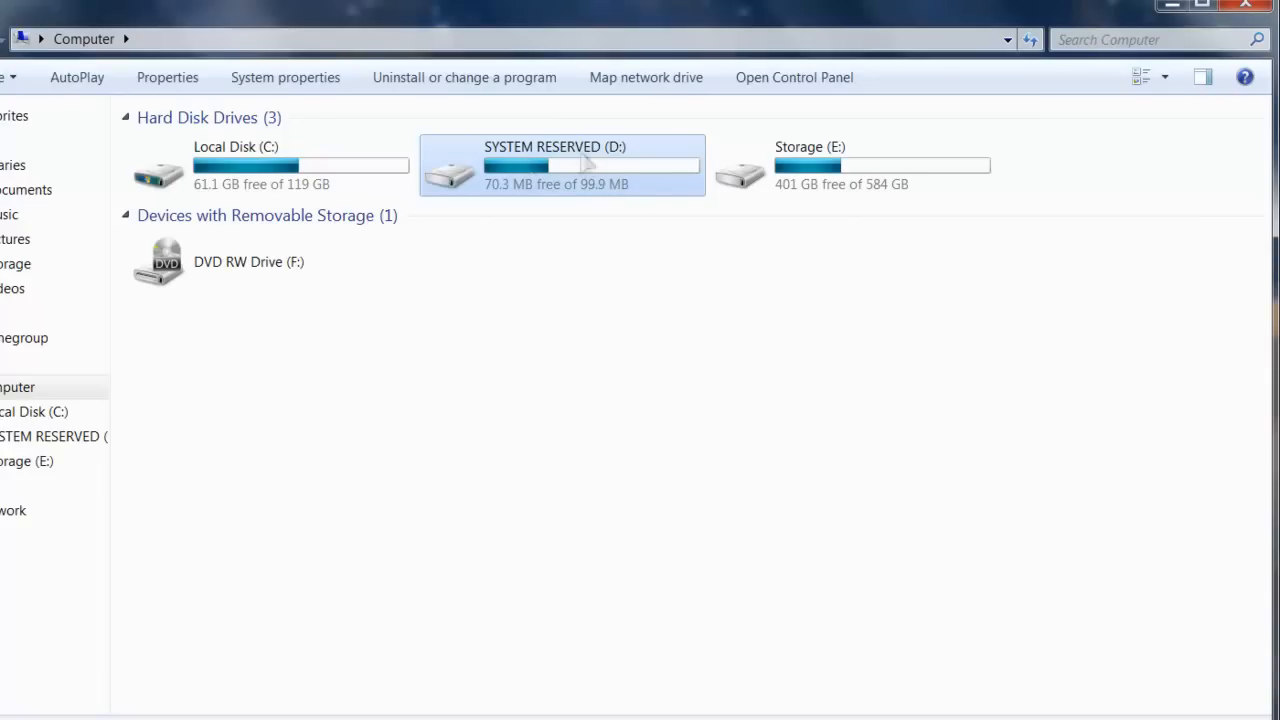
pyautogui.moveTo(555, 220)
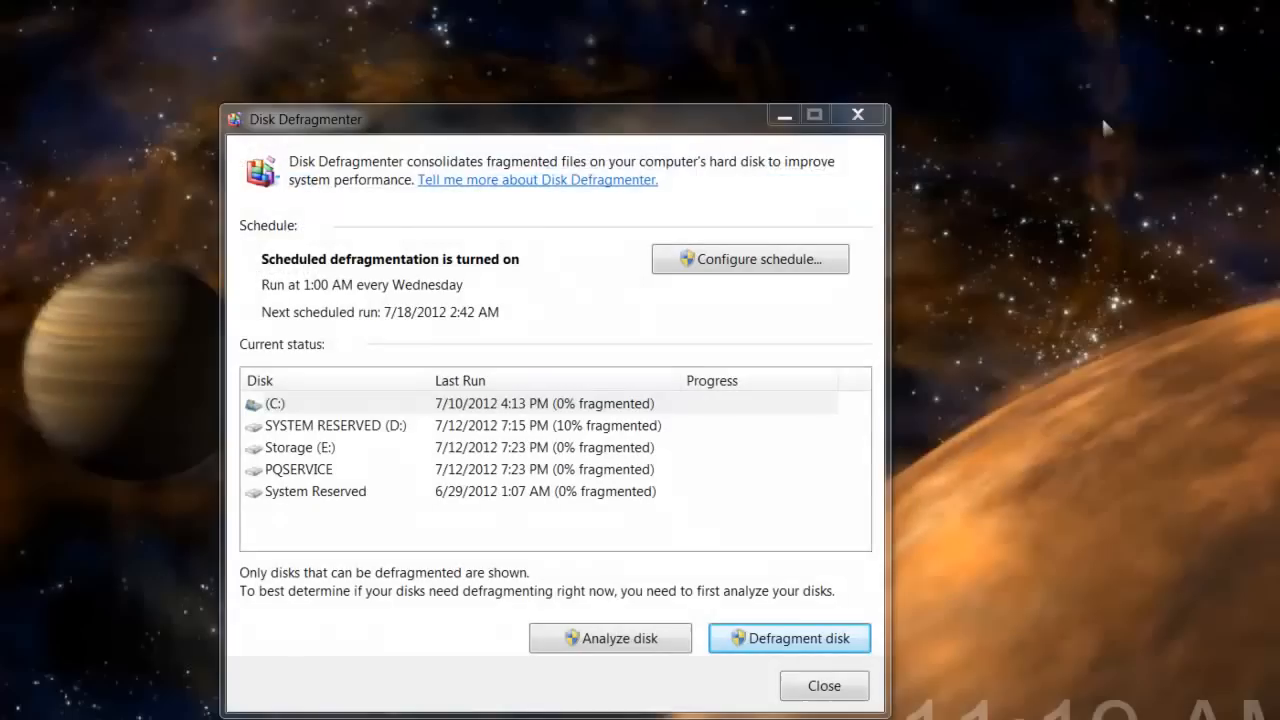
pyautogui.click(300, 403)
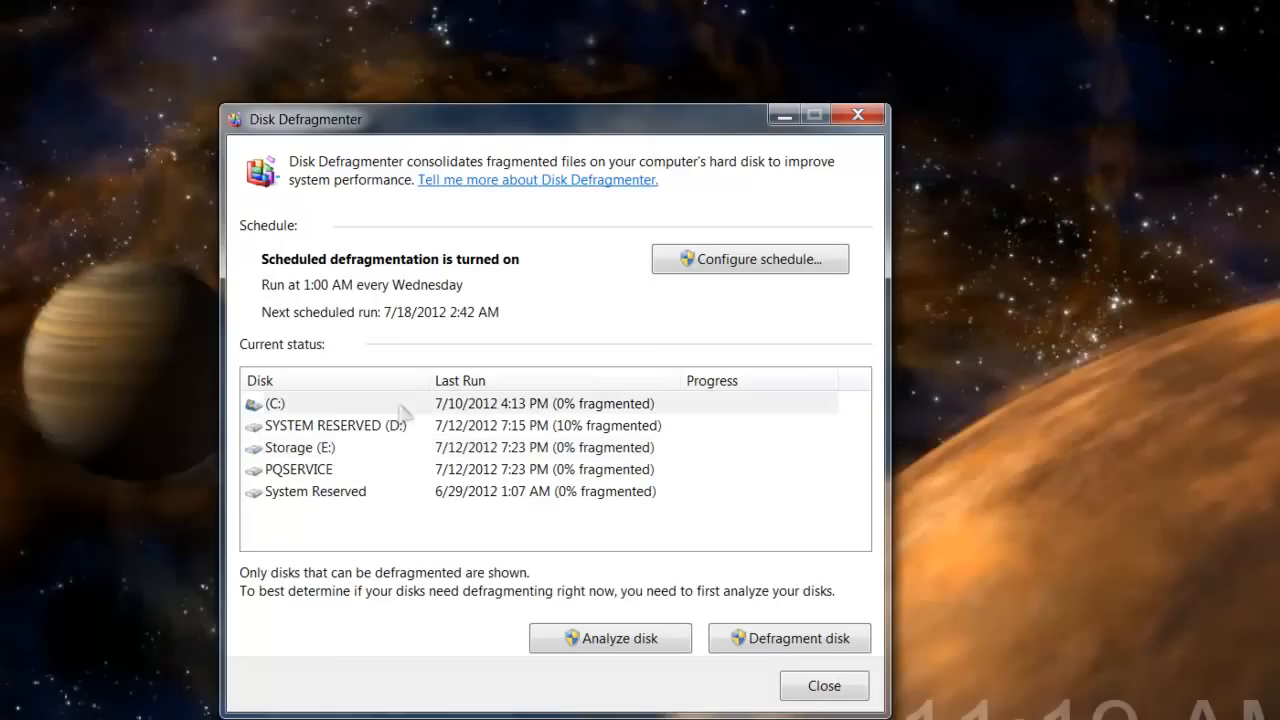
pyautogui.moveTo(365, 530)
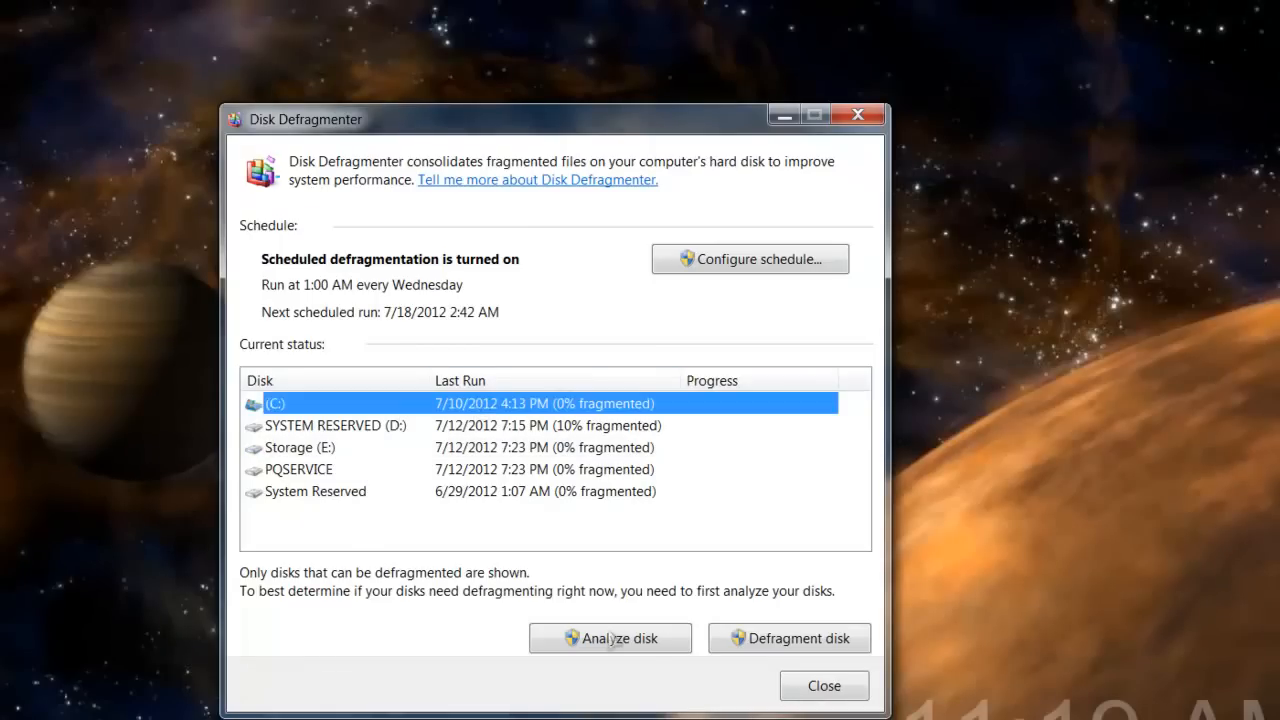
pyautogui.moveTo(789, 638)
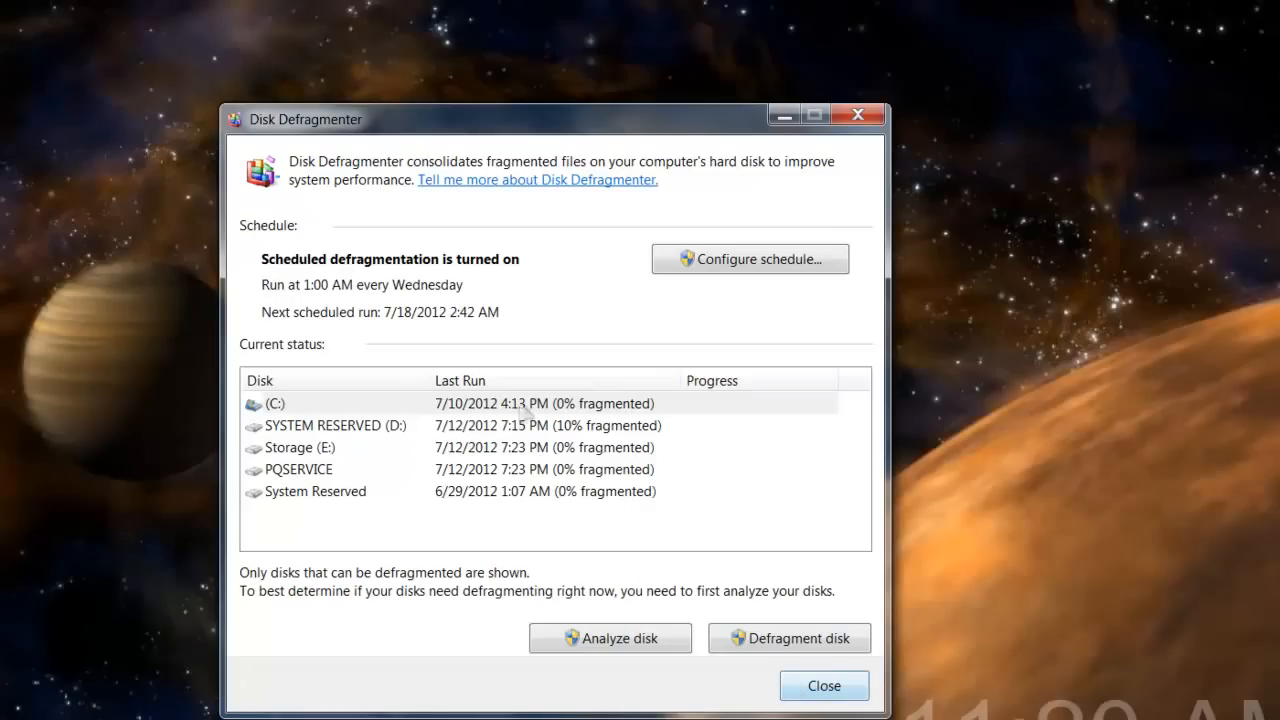
pyautogui.moveTo(465, 688)
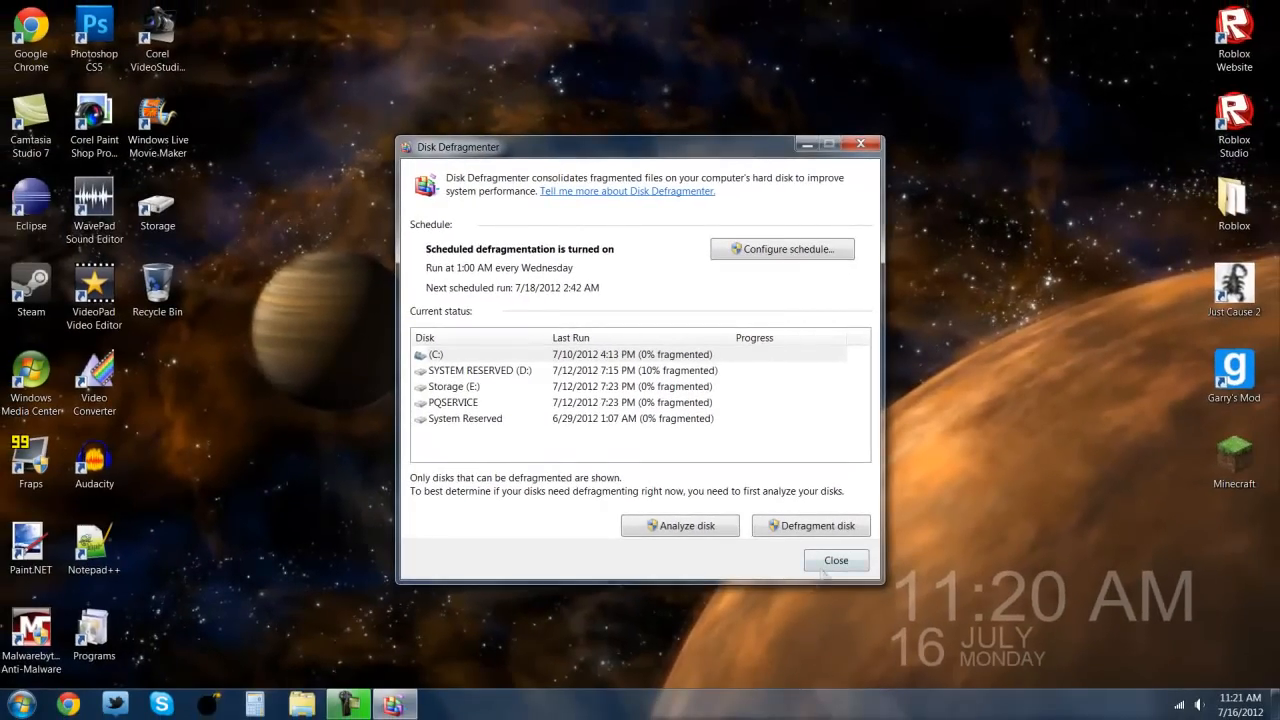
# - Close Disk Defragmenter without defragmenting any drive
pyautogui.click(836, 560)
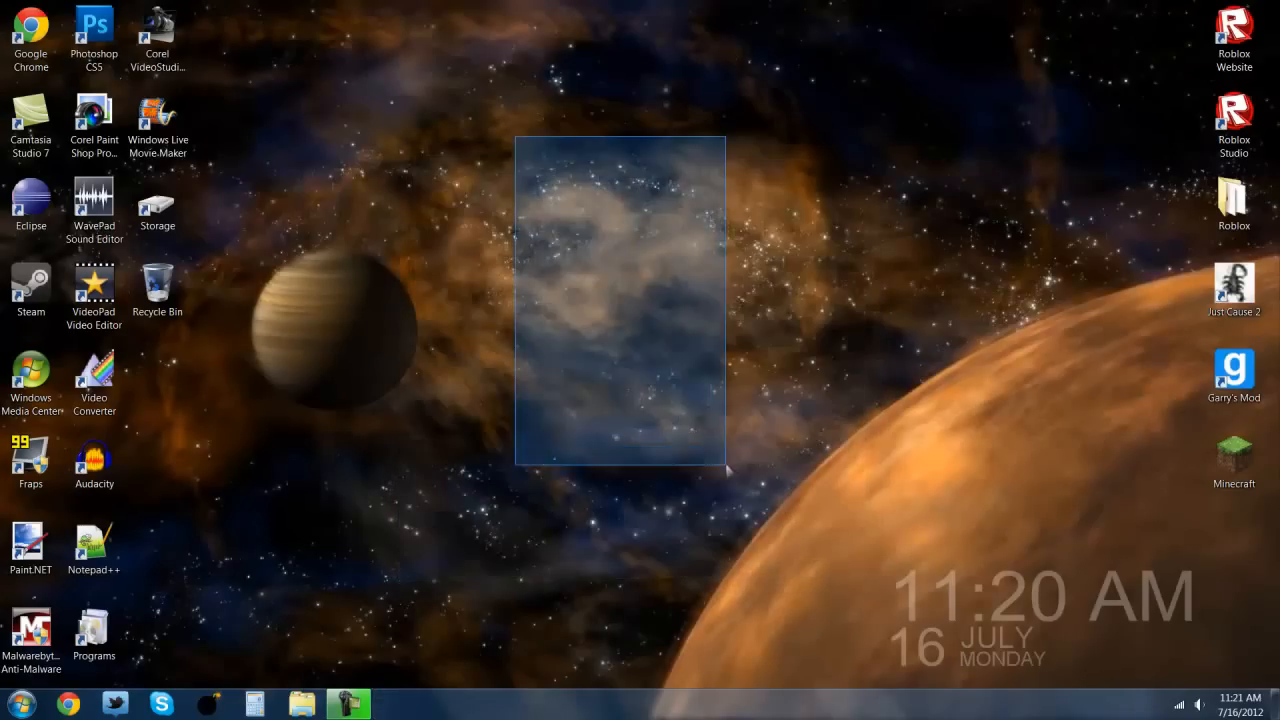